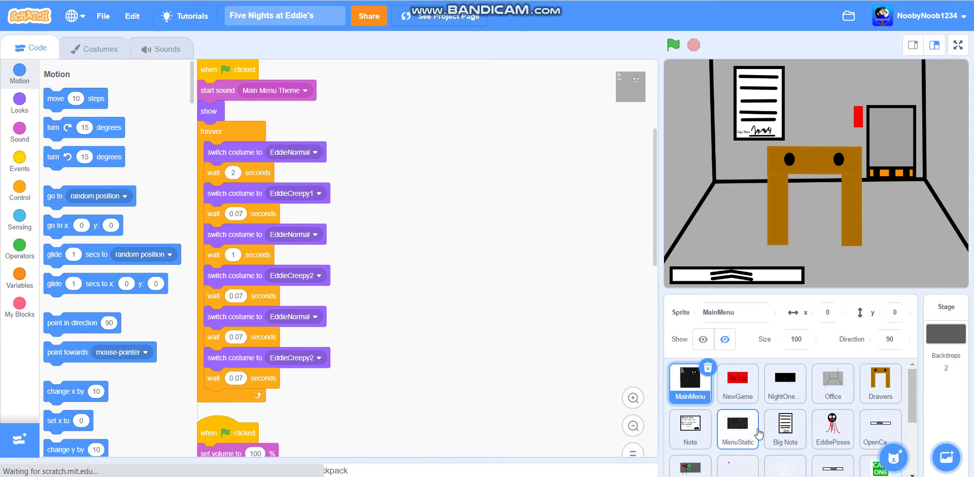
Select the Button sprite in the sprite list to view its DoorClose broadcast scripts.
scroll("down", 3)
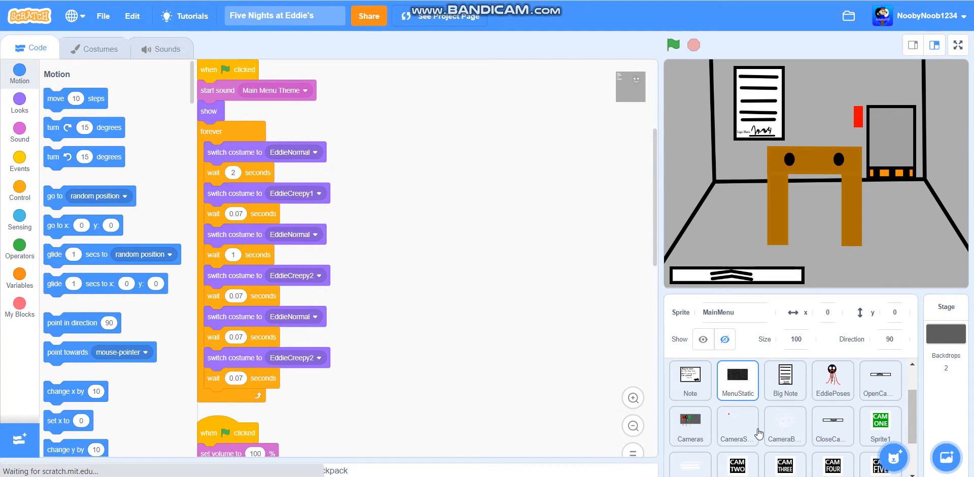
left_click(737, 426)
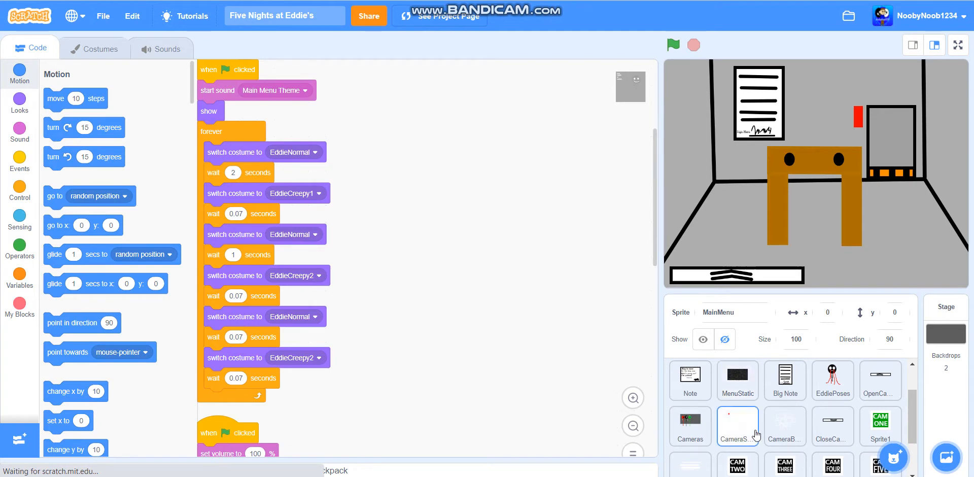
mouse_move(848, 180)
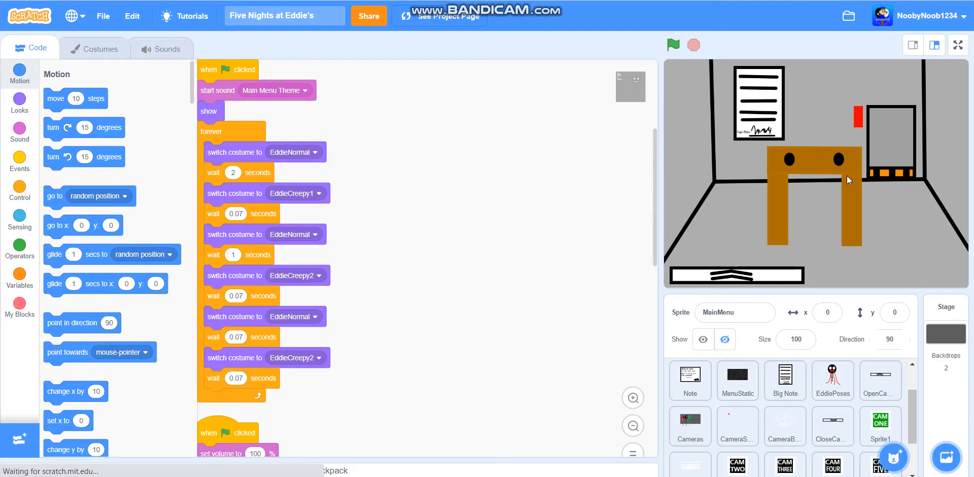
scroll("down", 3)
type("Close Button")
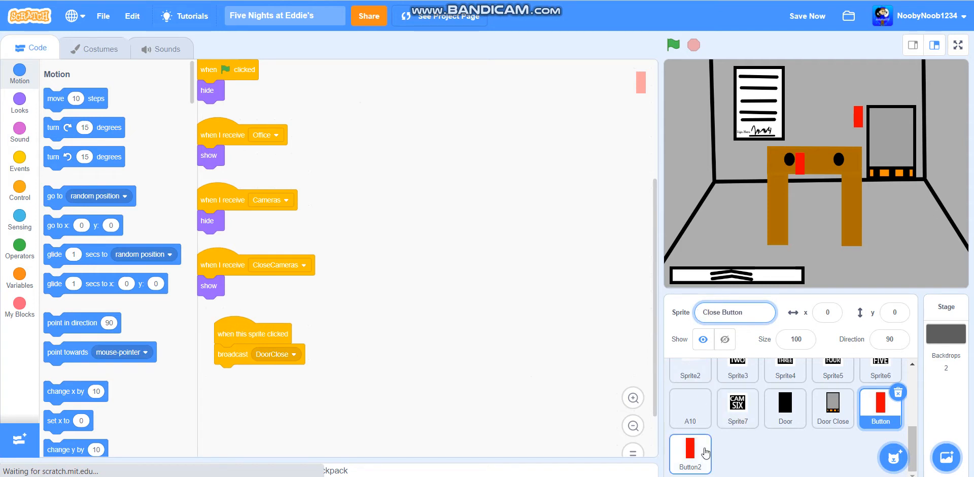
Select the copied Button2 sprite so it can be renamed Open Button.
left_click(690, 454)
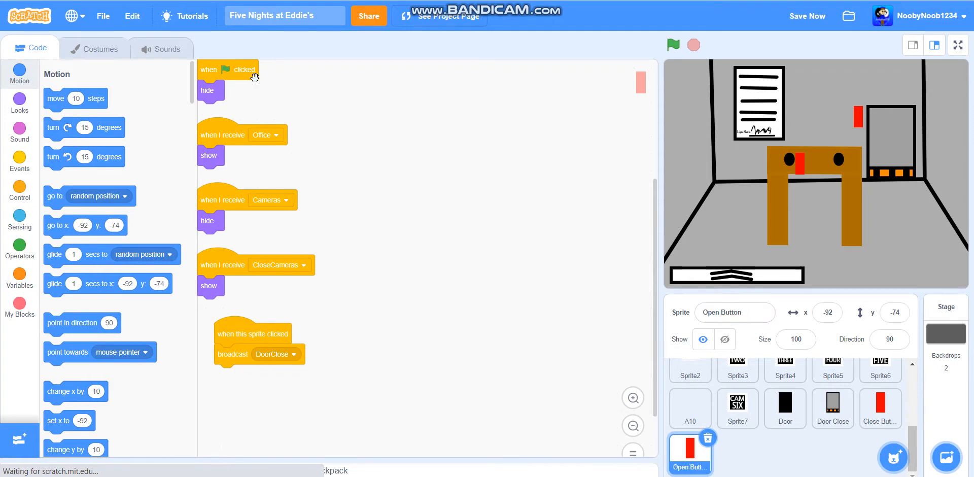
mouse_move(60, 52)
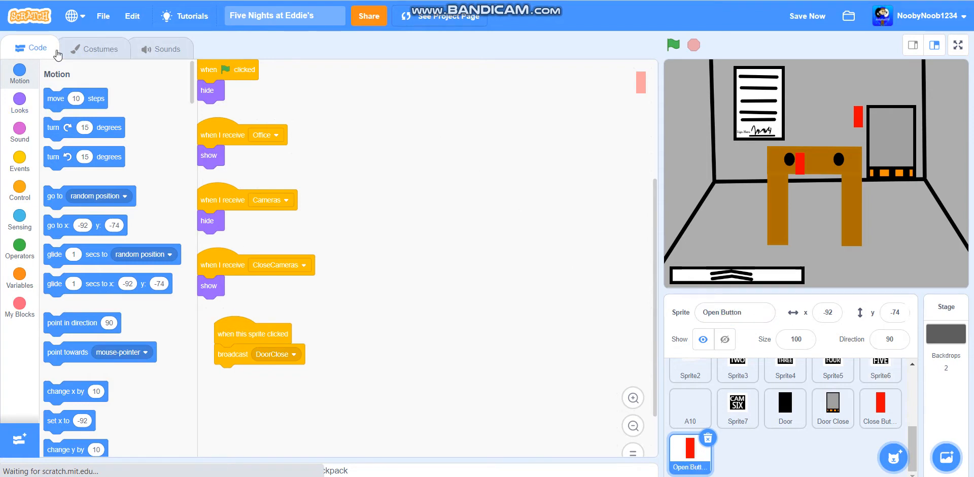
Recolour the Open Button costume's rectangle fill from red to green.
left_click(97, 49)
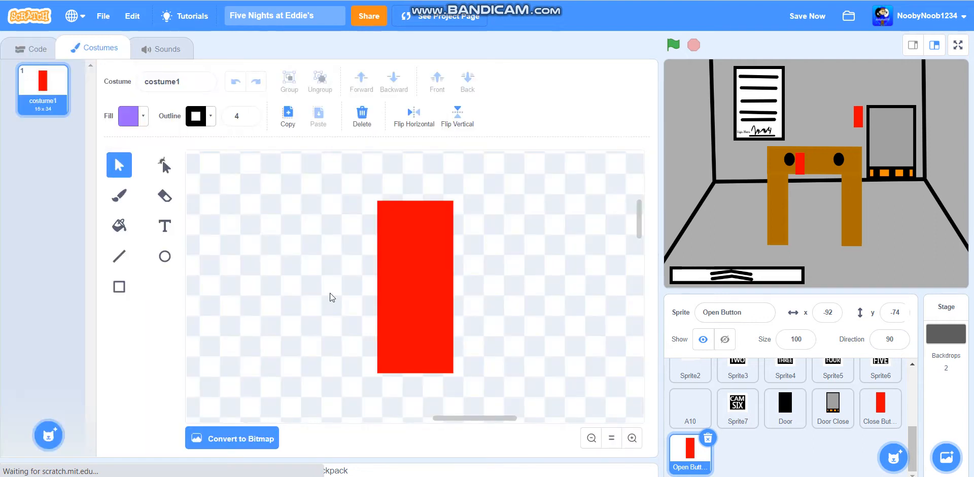
left_click(414, 286)
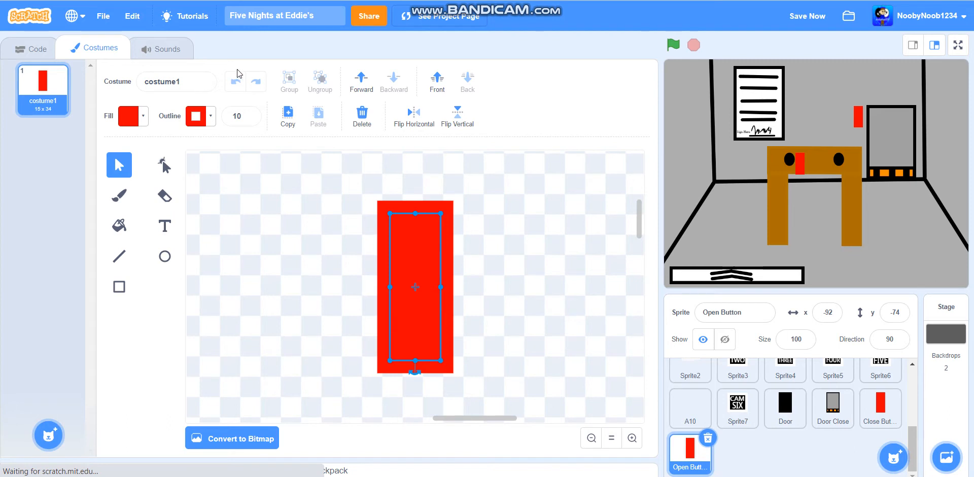
left_click(427, 233)
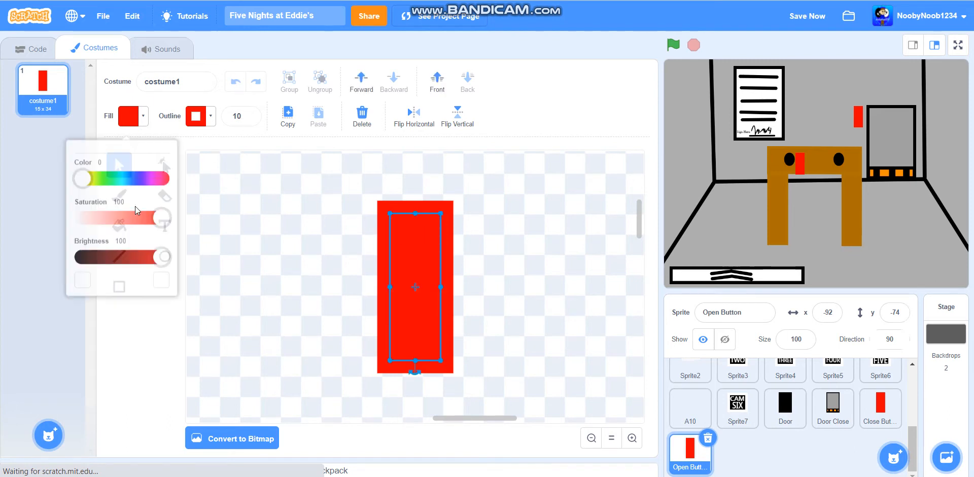
left_click_drag(118, 184, 111, 185)
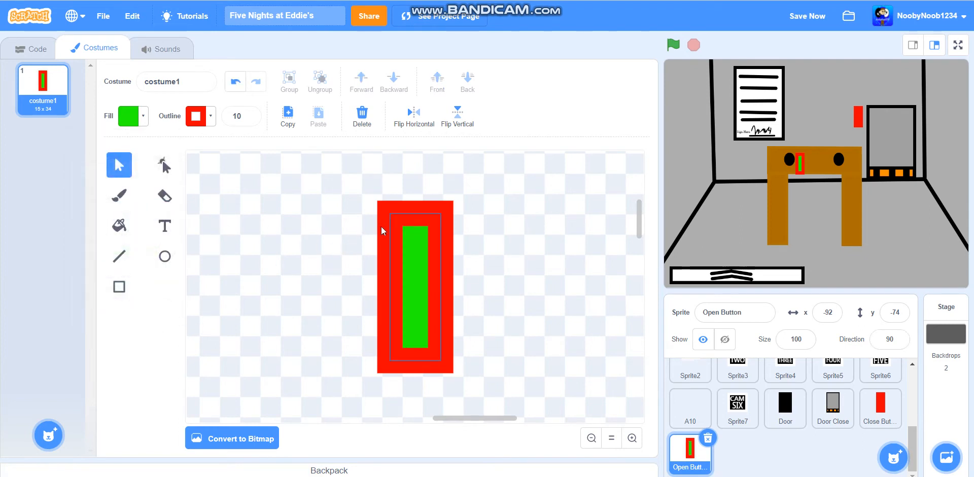
mouse_move(383, 224)
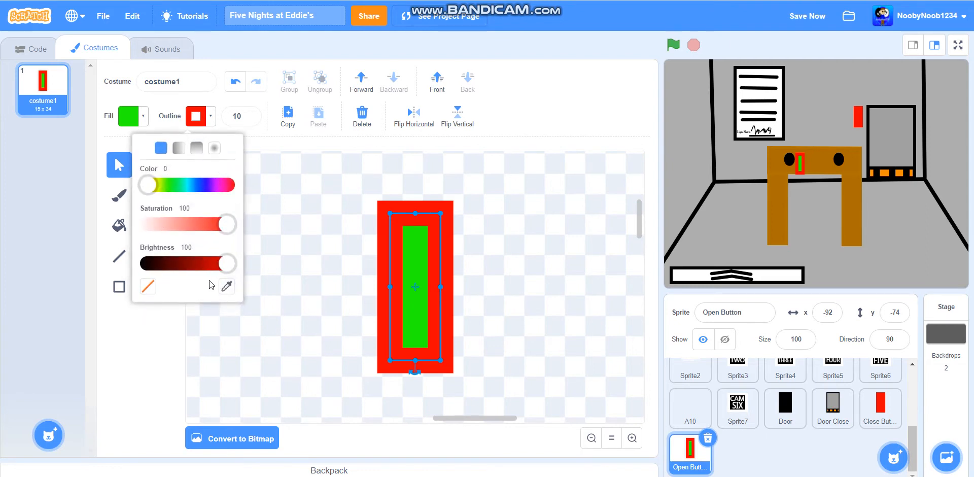
mouse_move(226, 287)
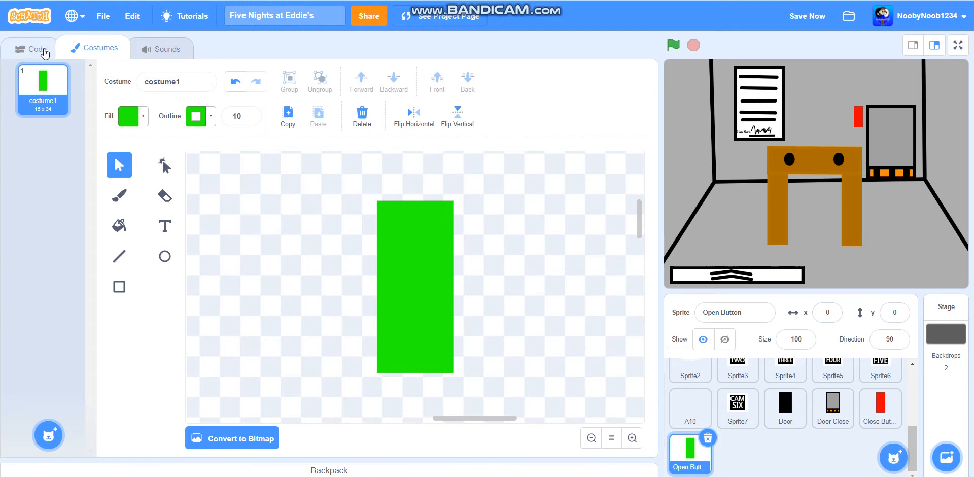
Add a 'when I receive DoorClose' script with go to front layer and show.
left_click(33, 46)
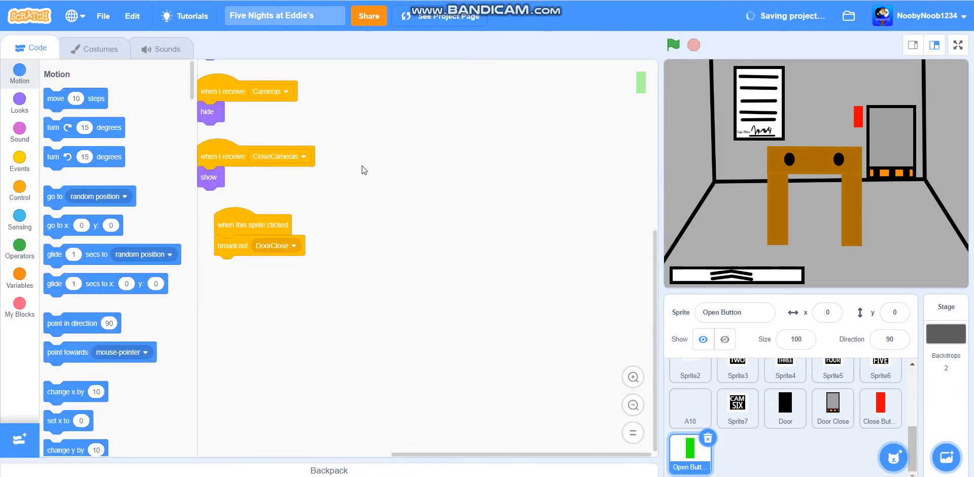
left_click(19, 100)
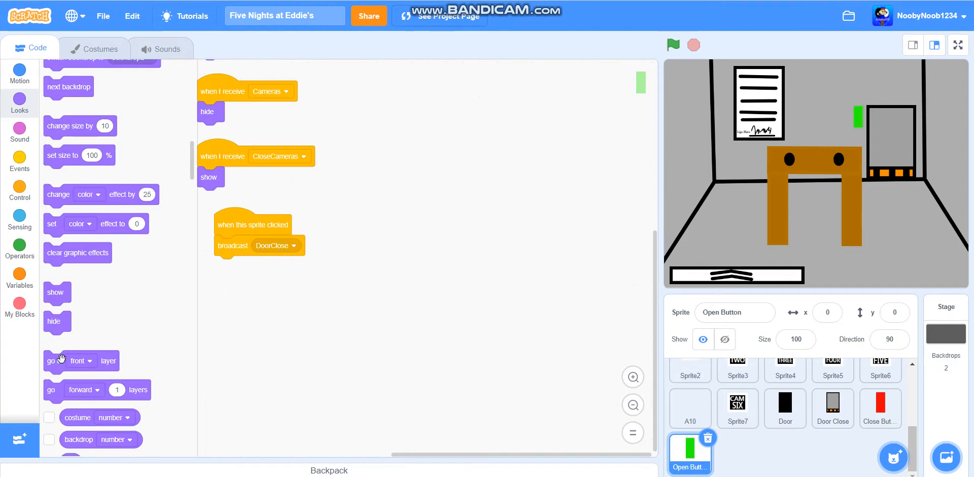
left_click_drag(62, 360, 457, 231)
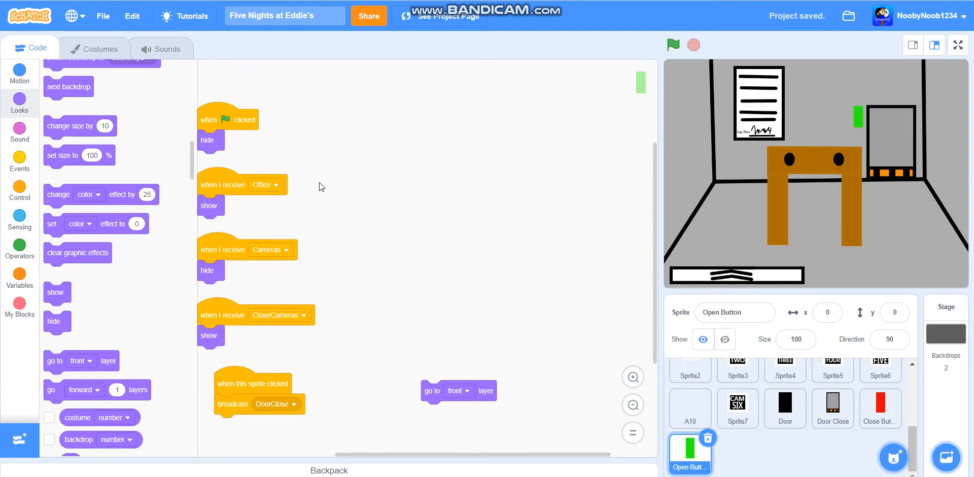
mouse_move(209, 211)
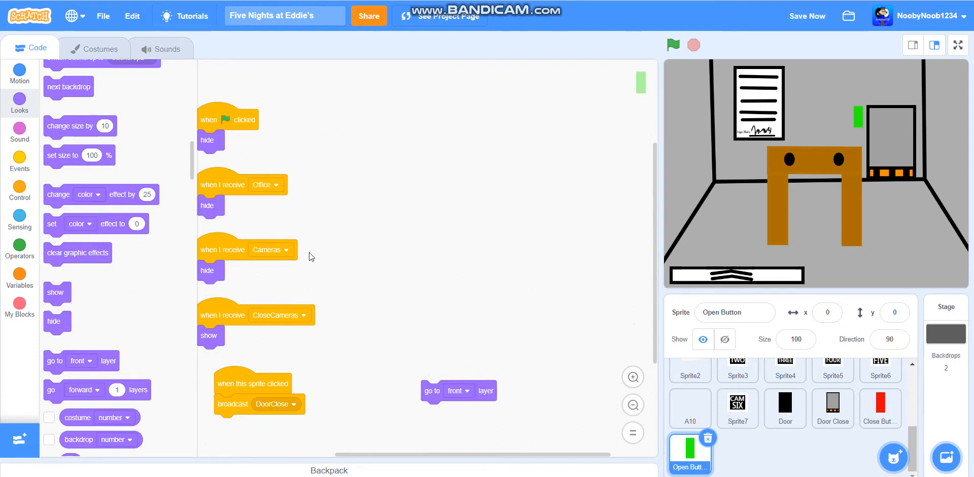
scroll("down", 3)
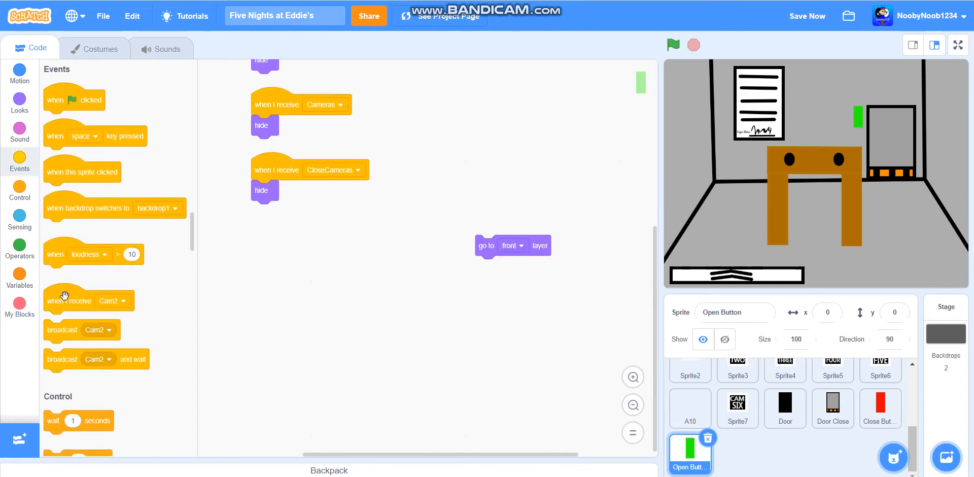
left_click_drag(70, 300, 283, 262)
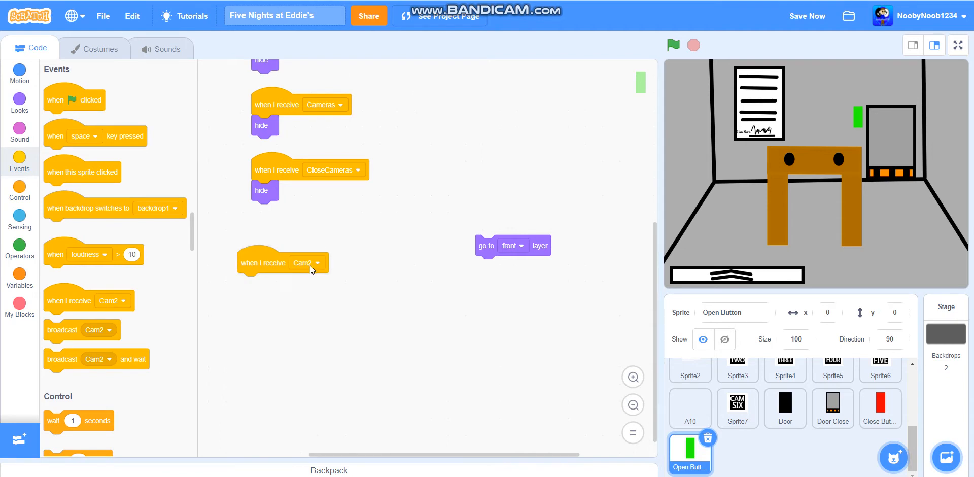
left_click(305, 262)
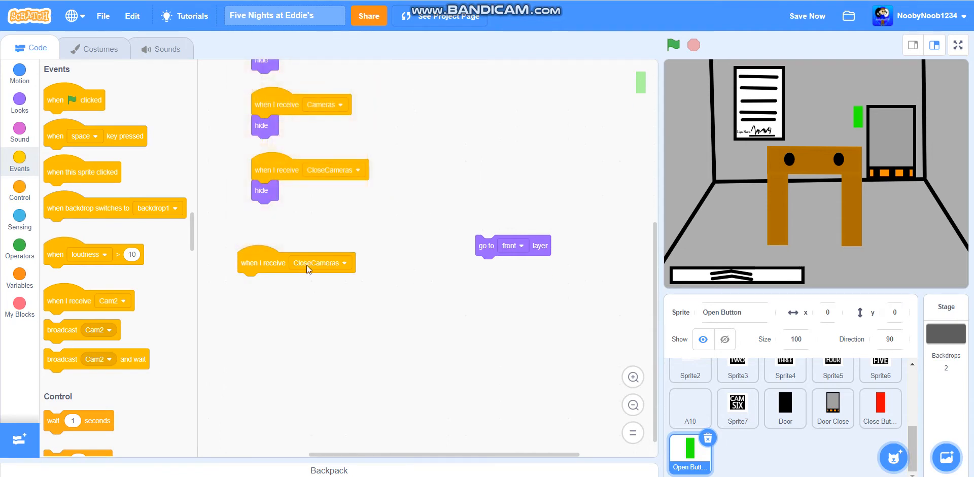
left_click(317, 262)
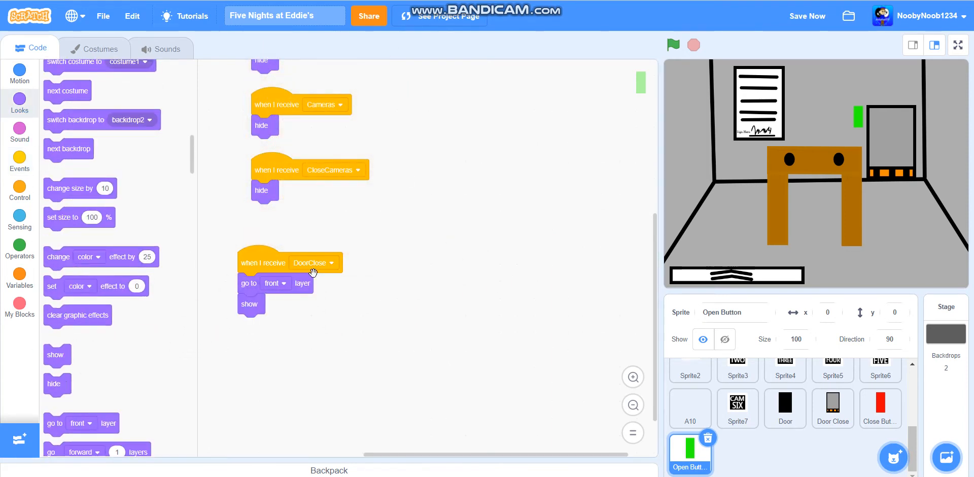
Run the game, try the green button, and move the Cameras script aside.
left_click(808, 15)
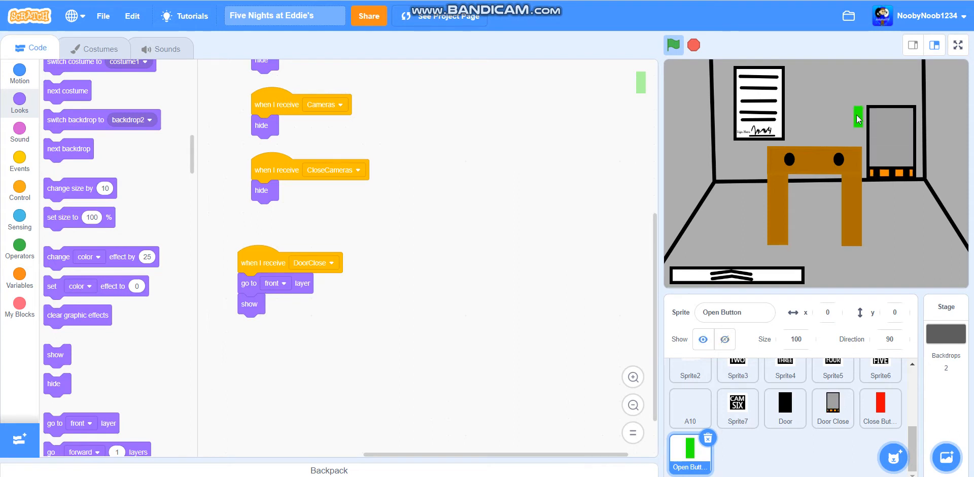
left_click(673, 44)
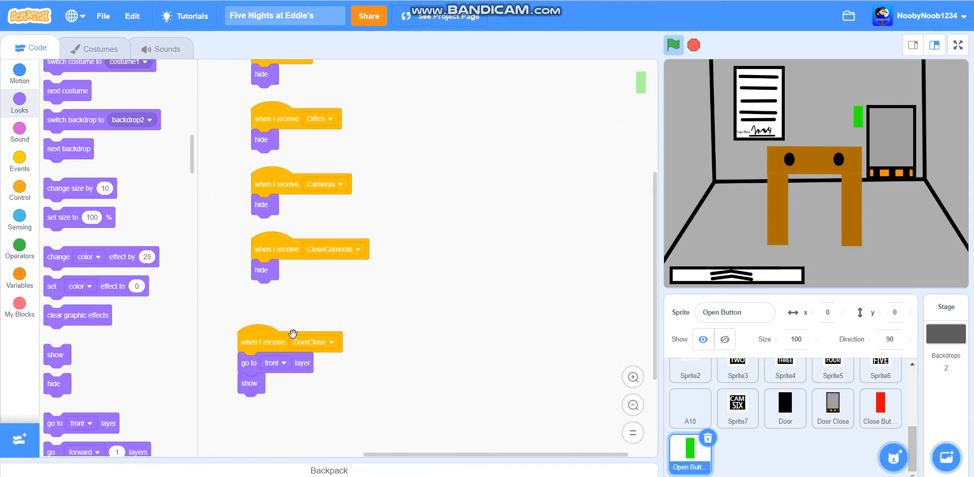
scroll("down", 3)
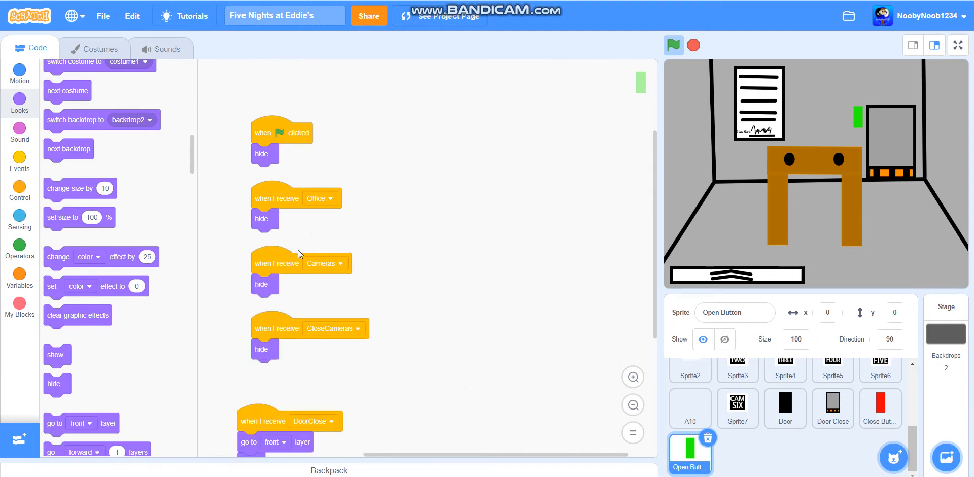
left_click_drag(276, 263, 429, 207)
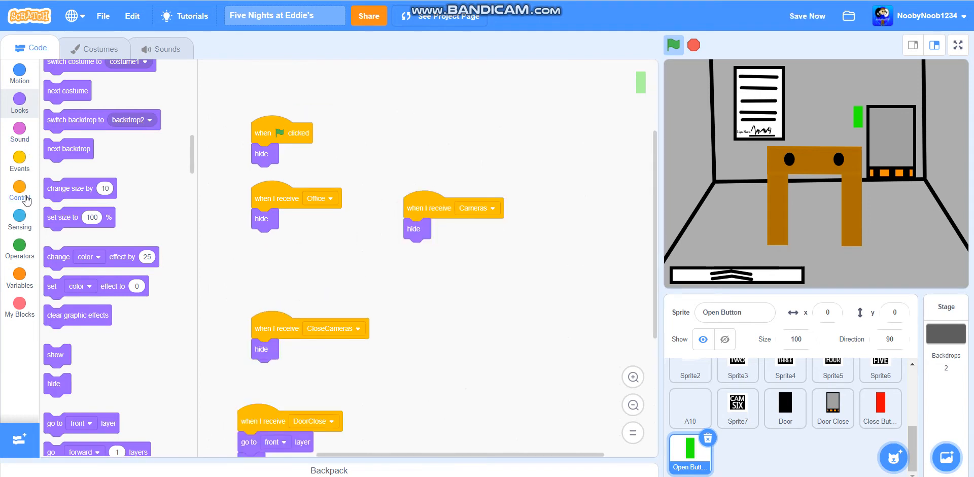
Create a new variable named Close Door for all sprites.
left_click(19, 277)
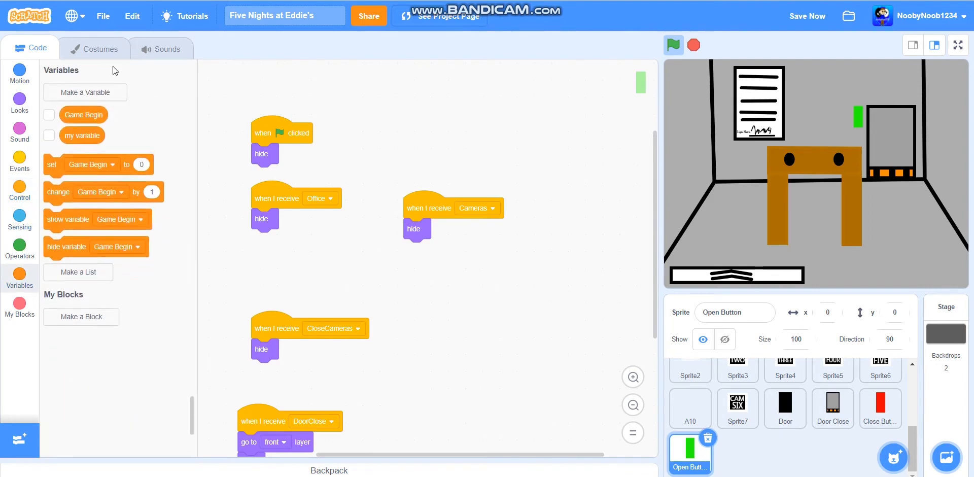
left_click(85, 92)
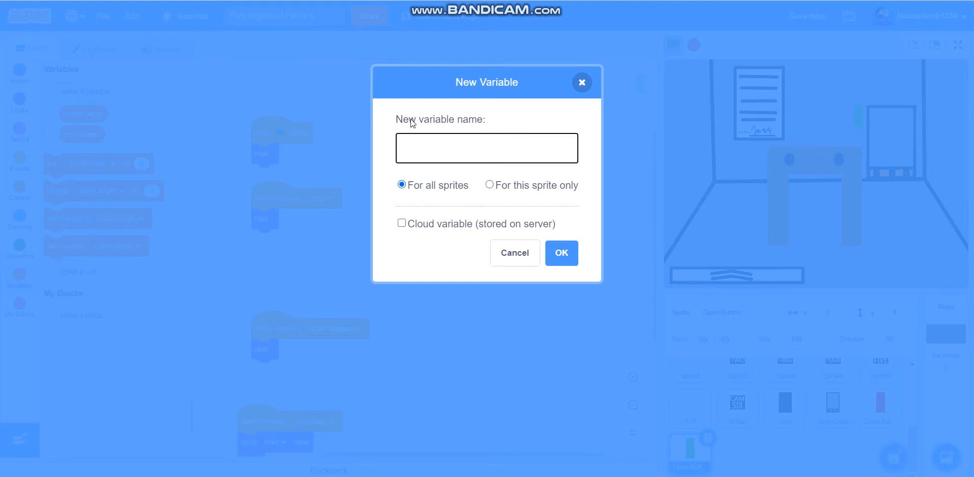
type("Cld")
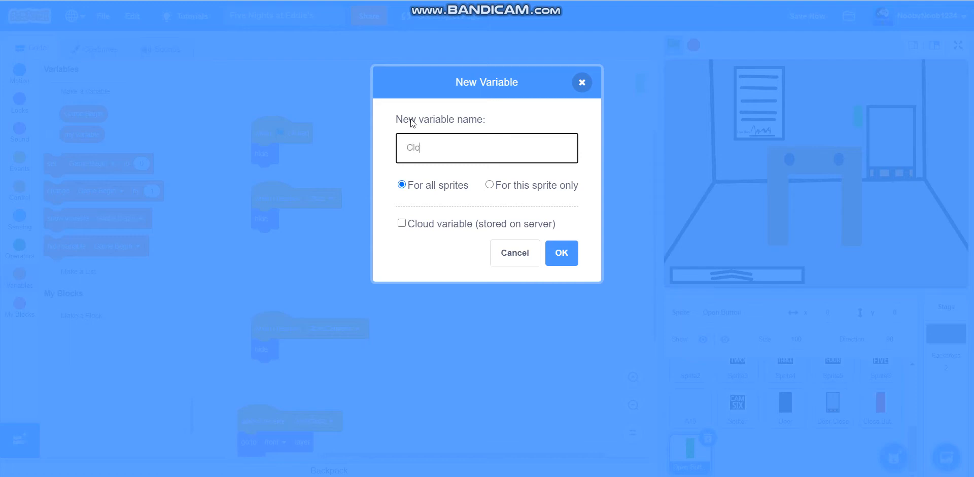
type("Close Door")
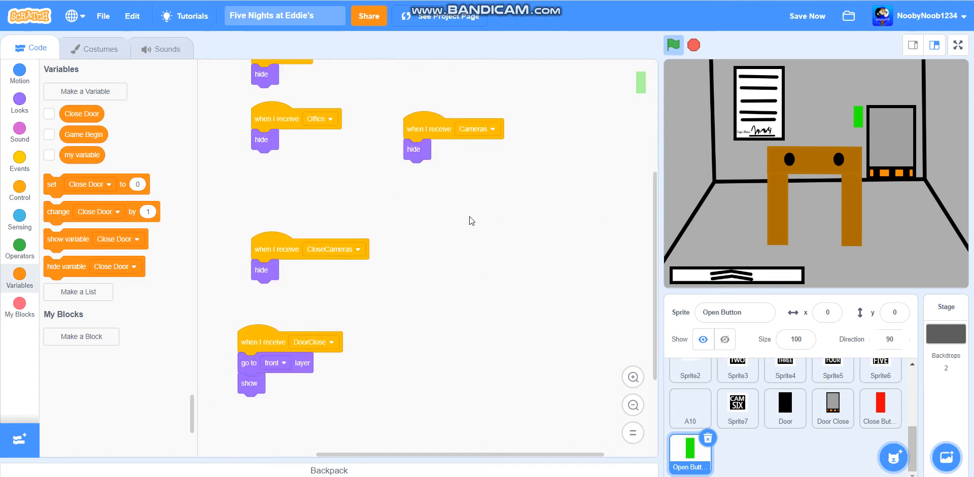
Build an if block checking Close Door = 0 with hide inside, detached from Office.
scroll("down", 3)
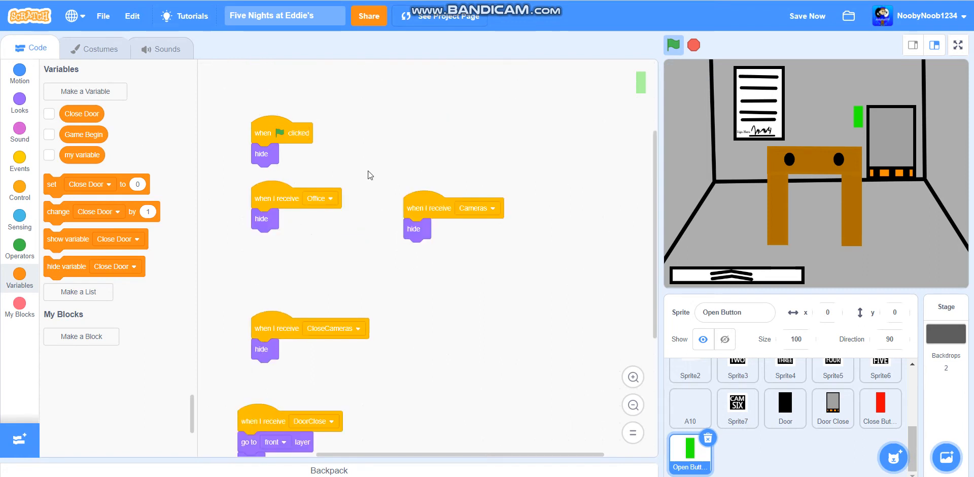
left_click_drag(276, 197, 392, 131)
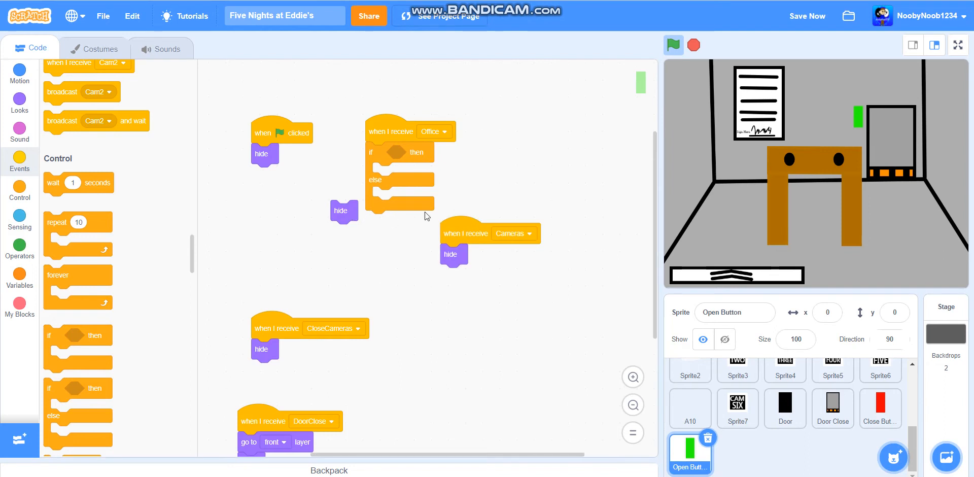
left_click(20, 244)
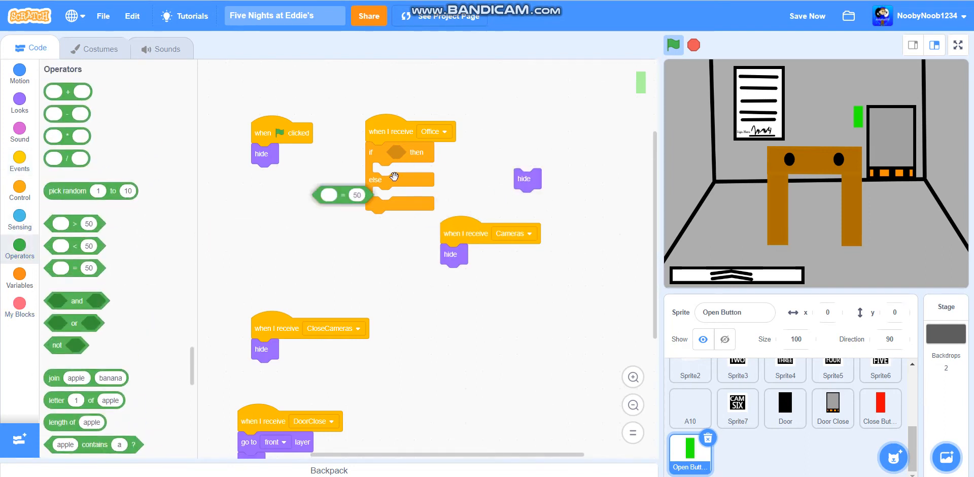
left_click_drag(339, 195, 416, 152)
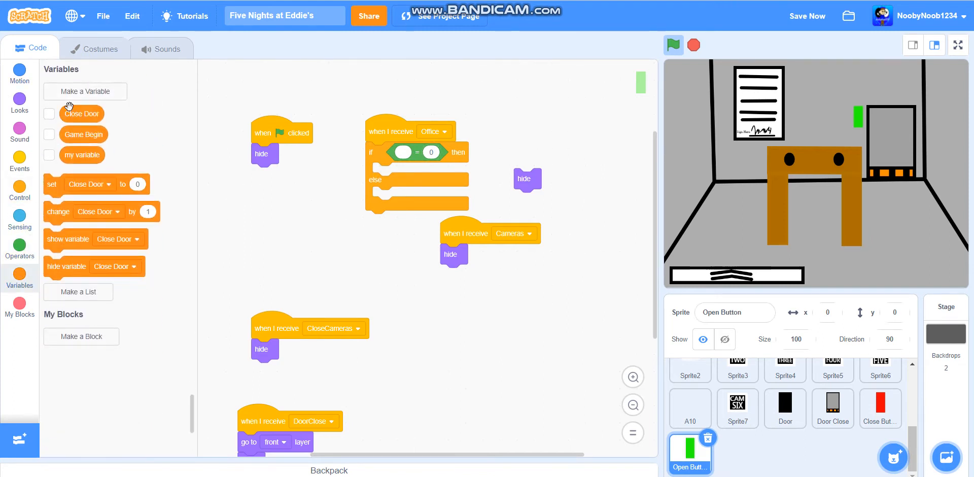
left_click_drag(81, 112, 404, 154)
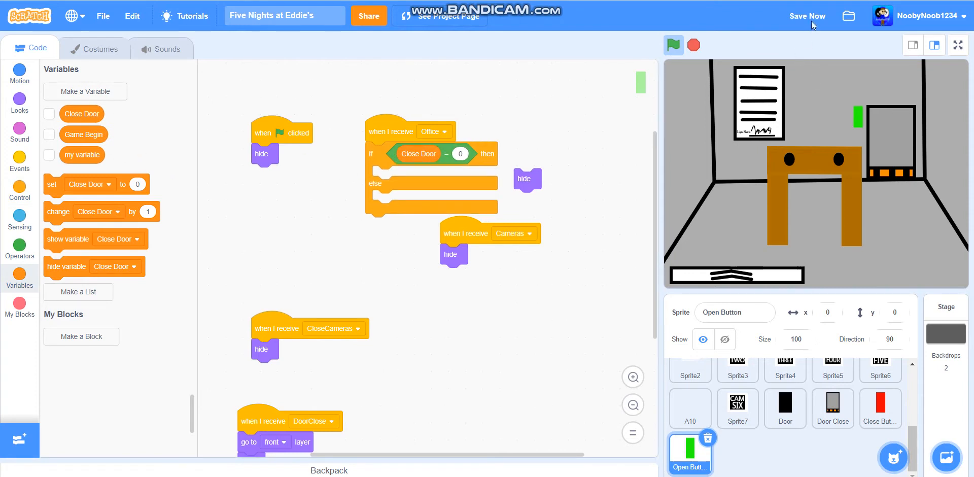
left_click(808, 15)
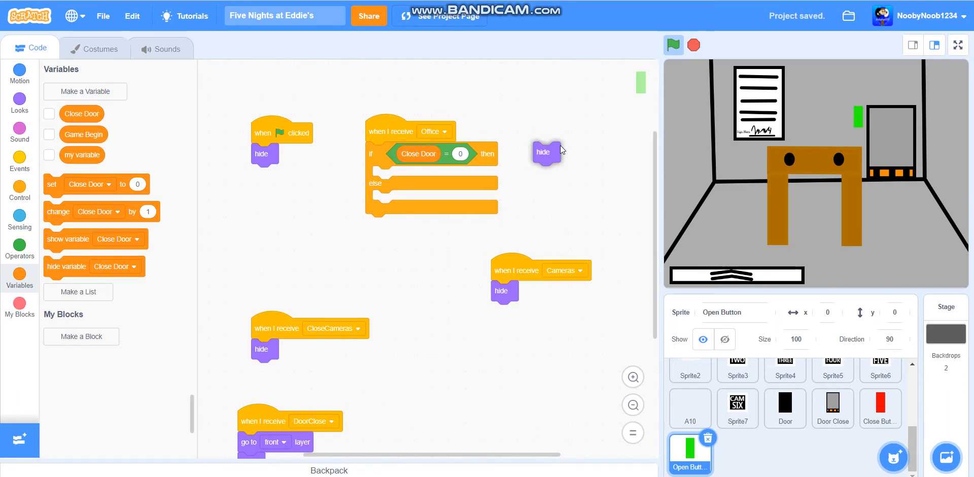
left_click_drag(542, 151, 457, 184)
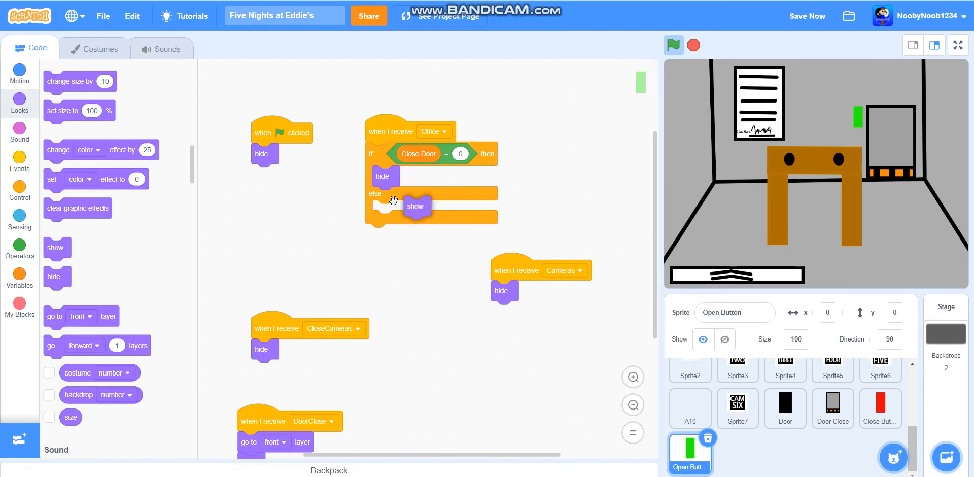
left_click_drag(416, 206, 383, 214)
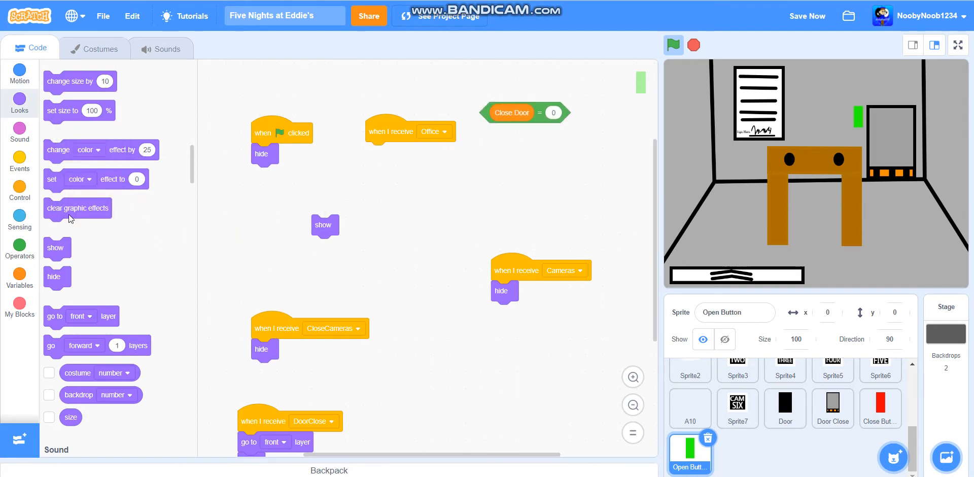
Swap it for an if-else block and place hide in the then branch.
left_click(19, 244)
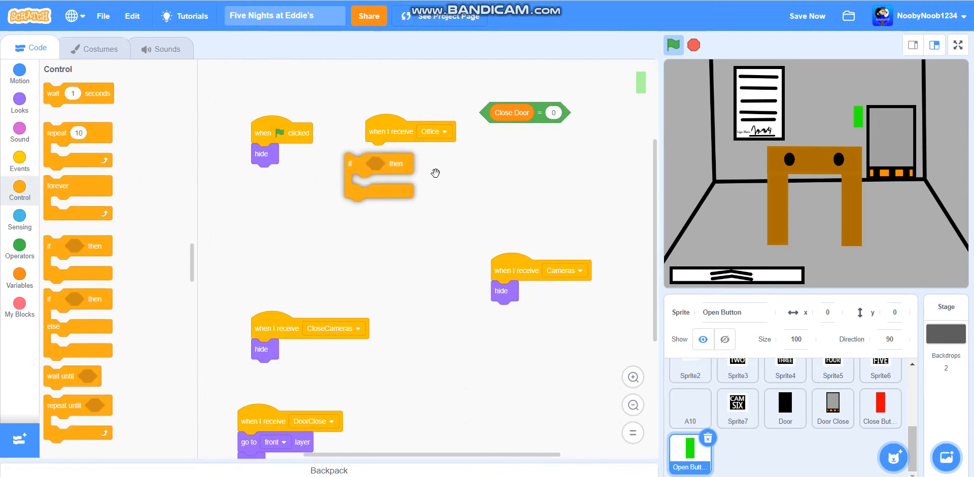
left_click_drag(524, 113, 413, 155)
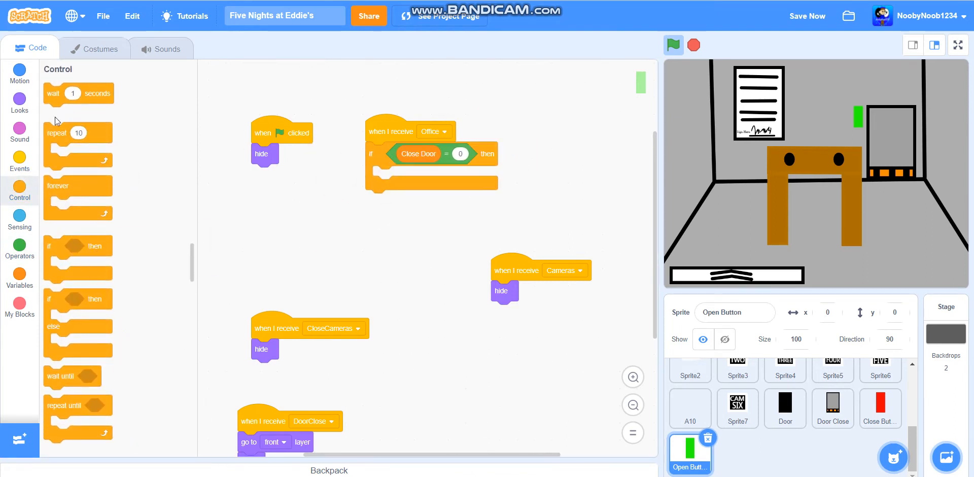
left_click(20, 100)
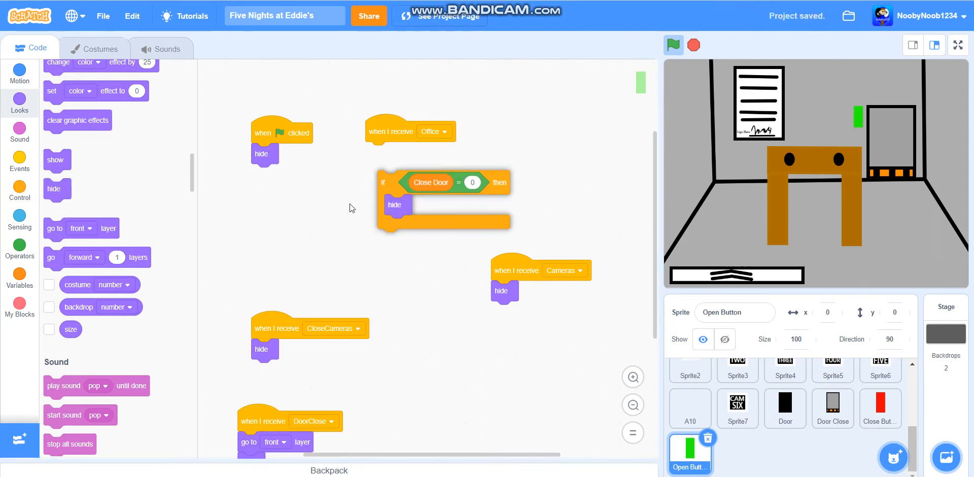
right_click(384, 181)
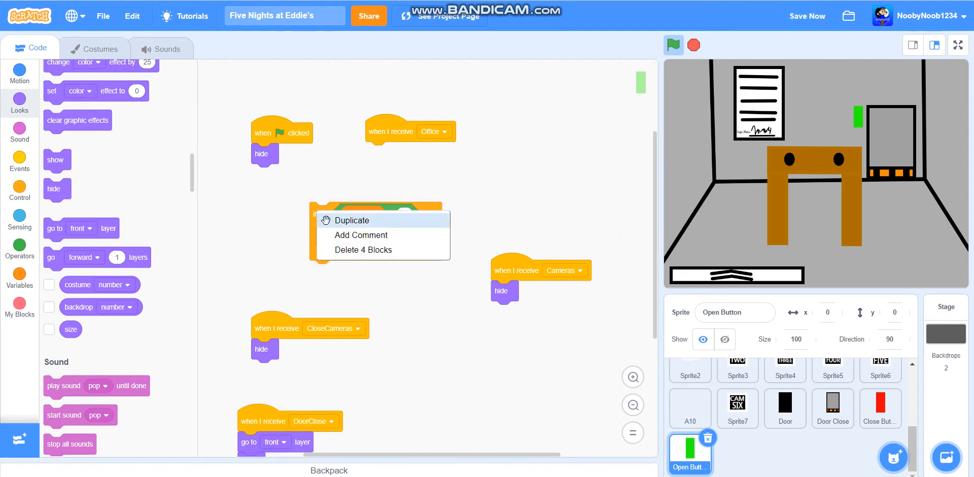
left_click(351, 221)
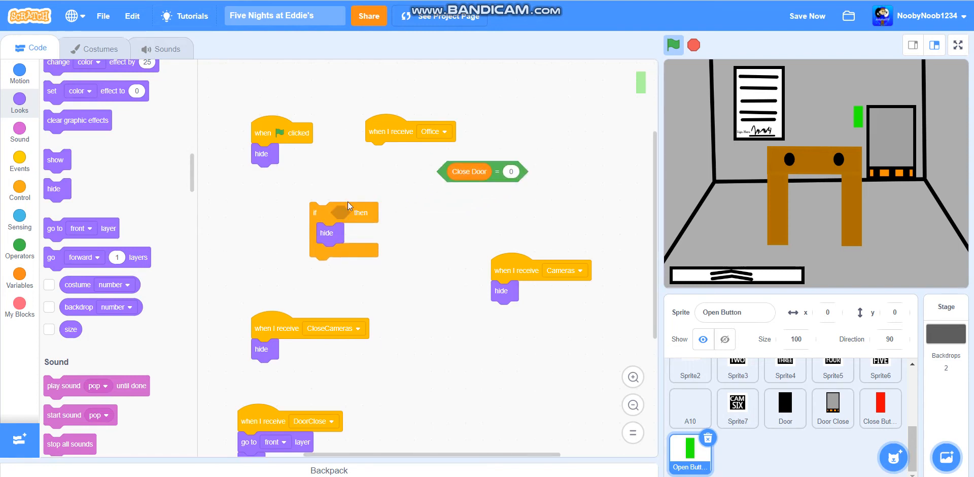
left_click(19, 187)
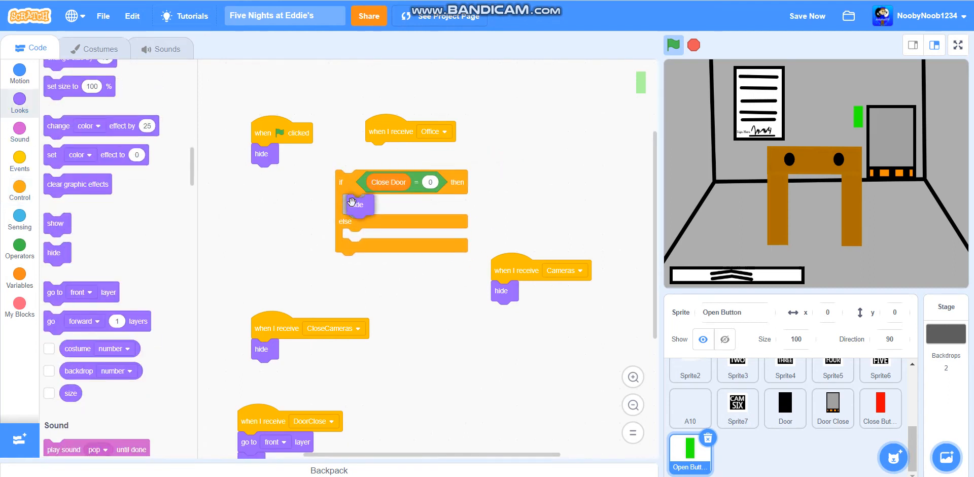
left_click_drag(57, 223, 353, 238)
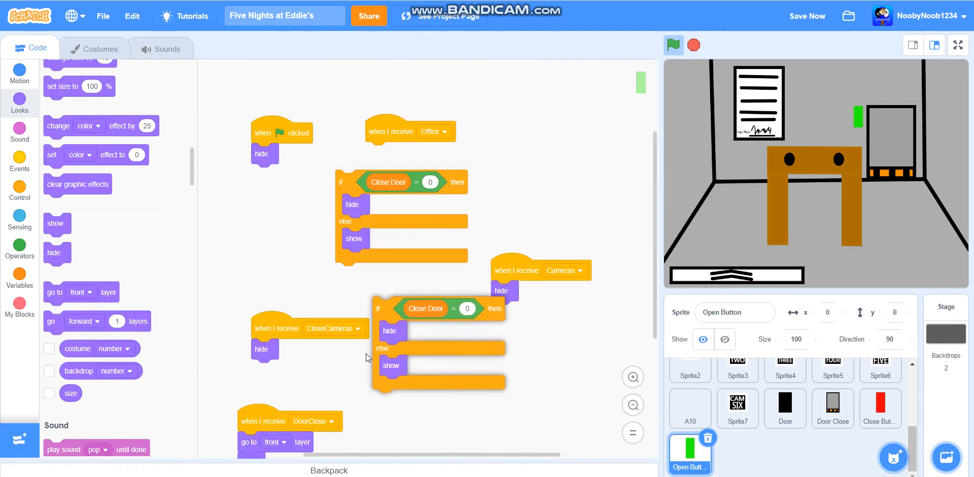
Attach the duplicated Close Door hide/show check under the CloseCameras receiver.
left_click_drag(376, 309, 422, 356)
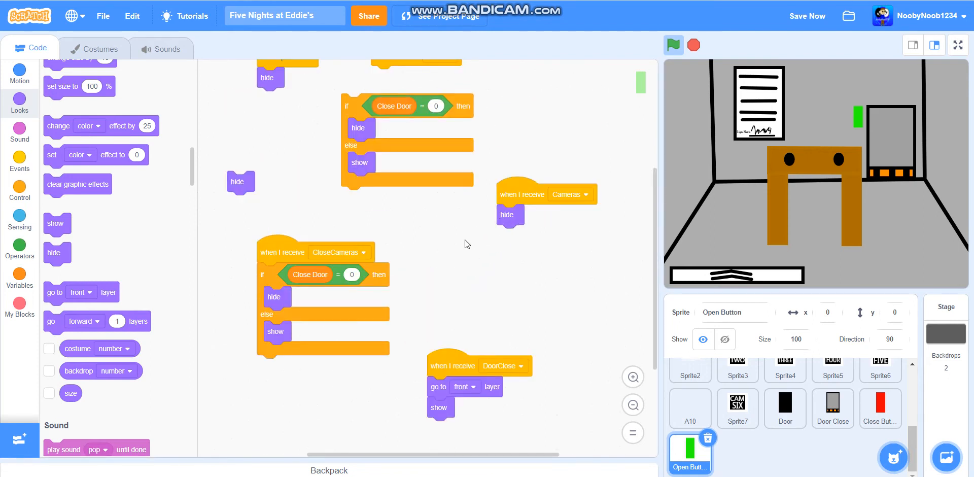
mouse_move(397, 289)
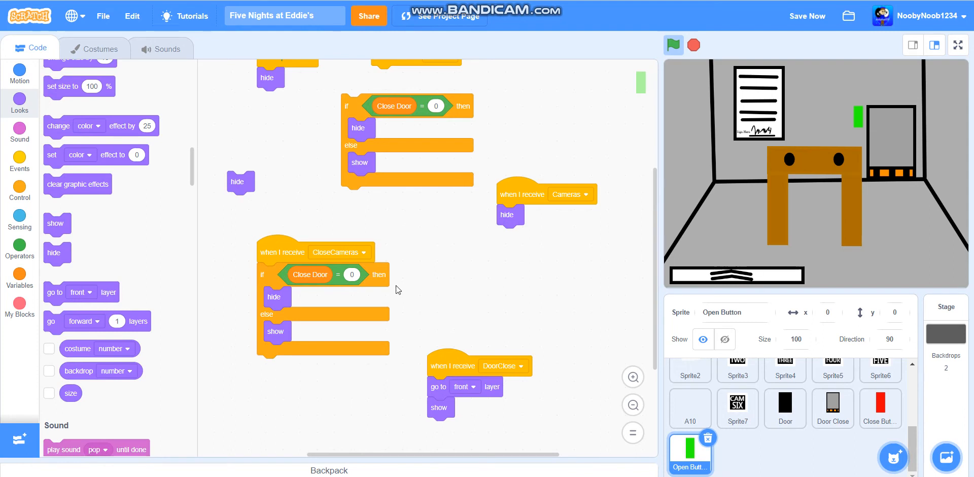
scroll("down", 3)
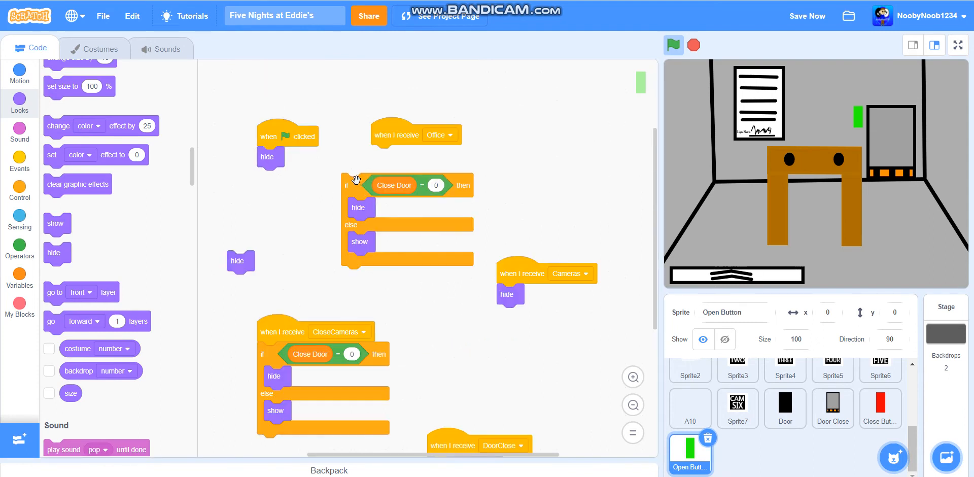
left_click_drag(345, 185, 407, 259)
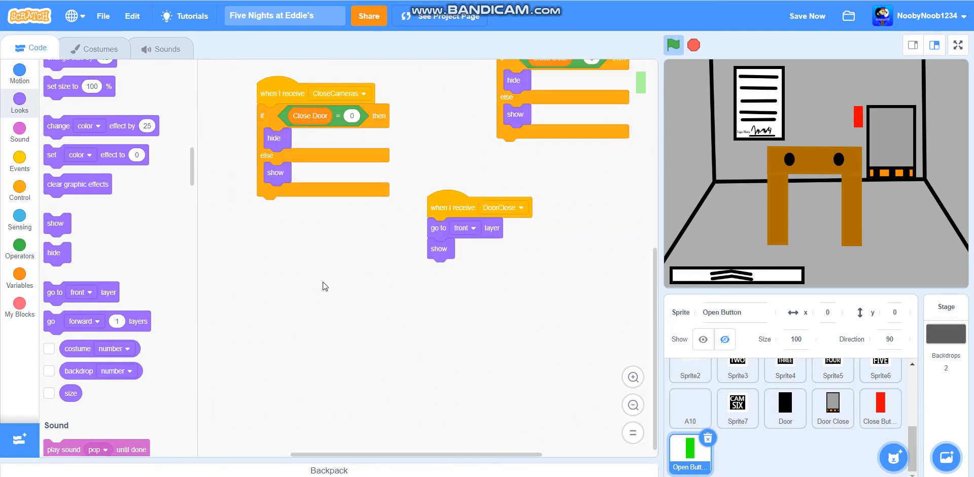
Add set Close Door to 1 after show in the DoorClose script and save.
left_click(19, 188)
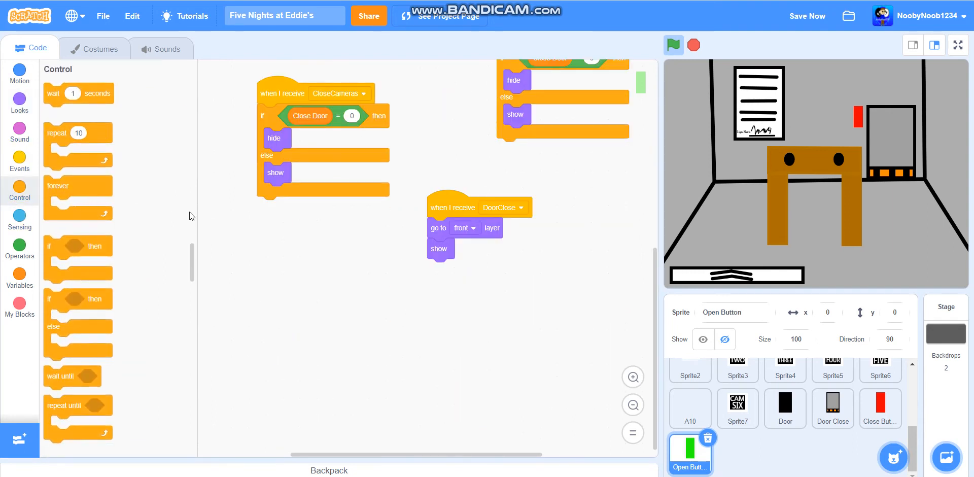
mouse_move(481, 274)
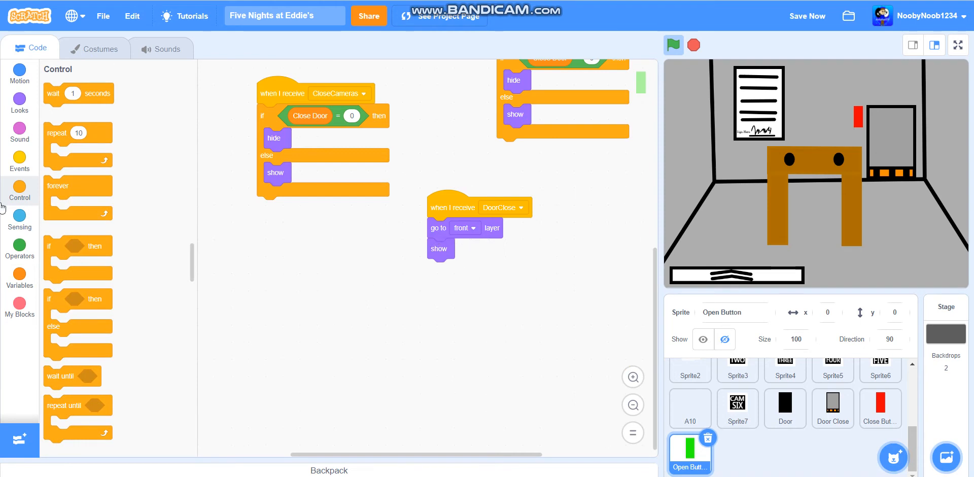
left_click(19, 162)
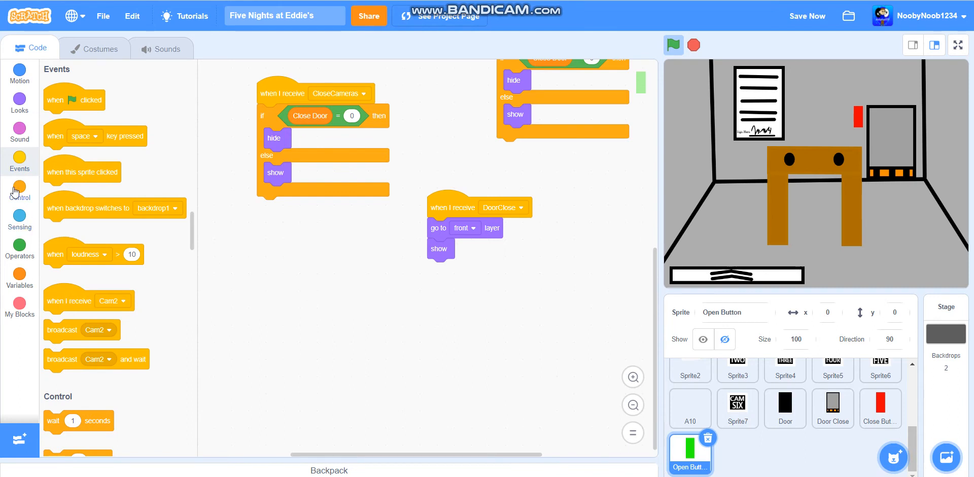
left_click(19, 273)
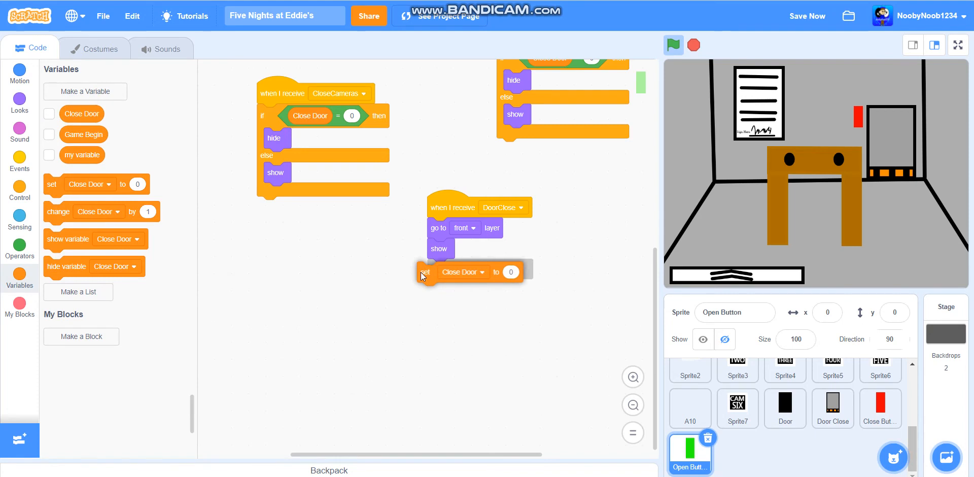
left_click_drag(425, 271, 435, 268)
type("1")
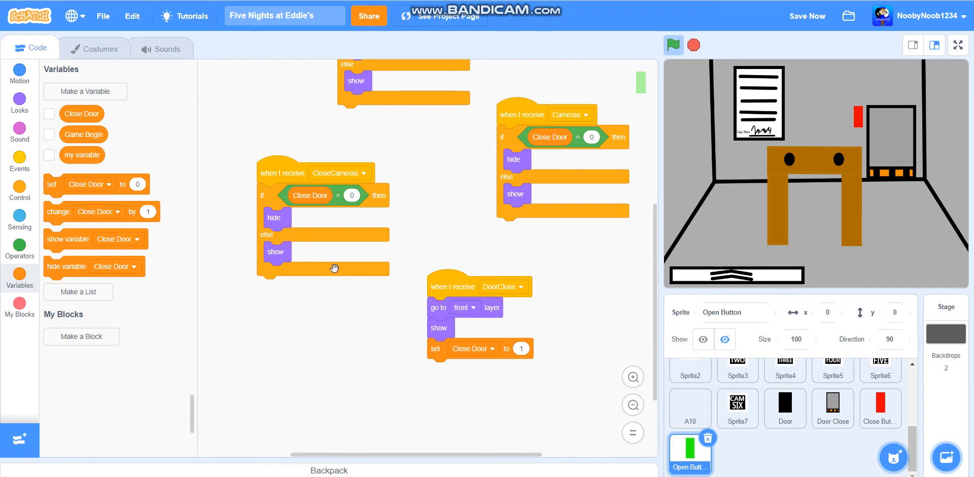
mouse_move(795, 36)
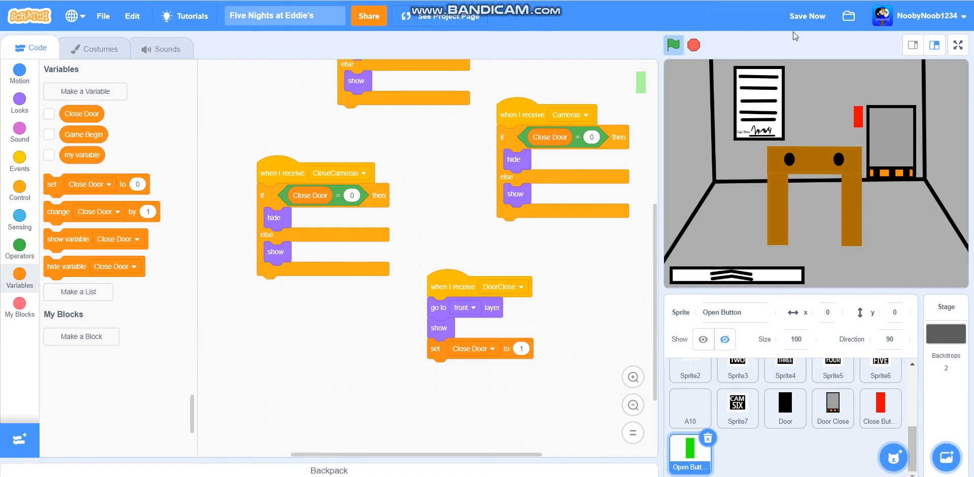
left_click(808, 15)
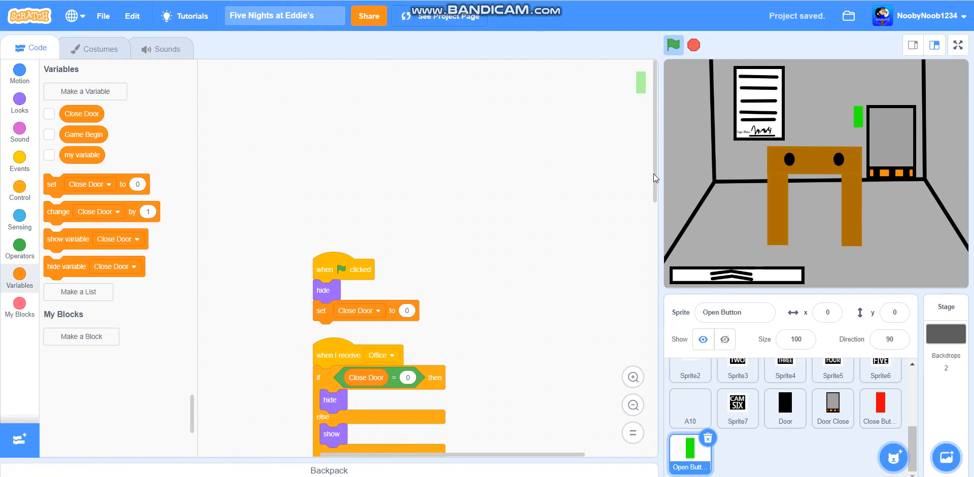
scroll("down", 3)
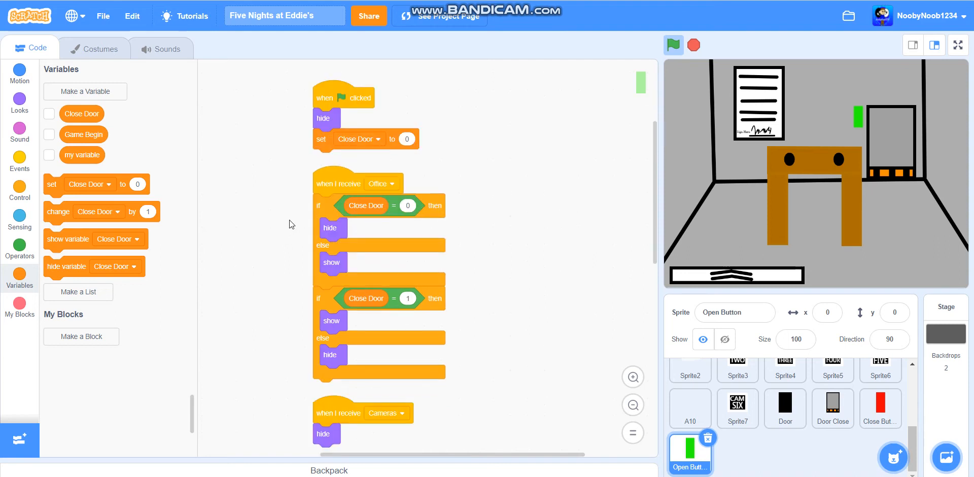
mouse_move(370, 223)
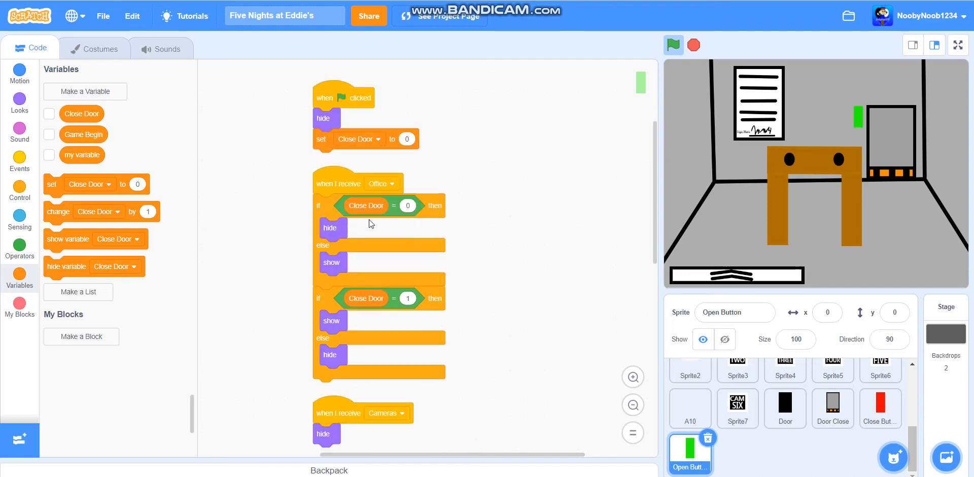
mouse_move(331, 321)
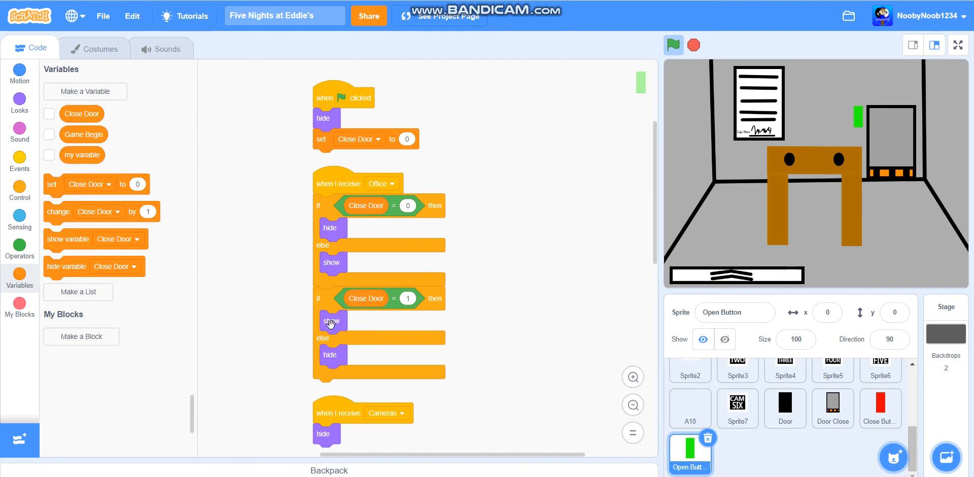
scroll("down", 3)
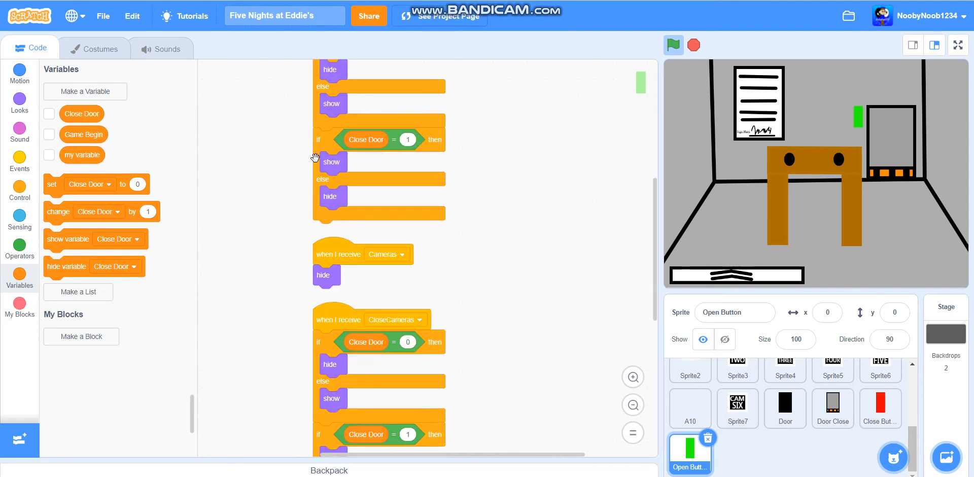
mouse_move(401, 267)
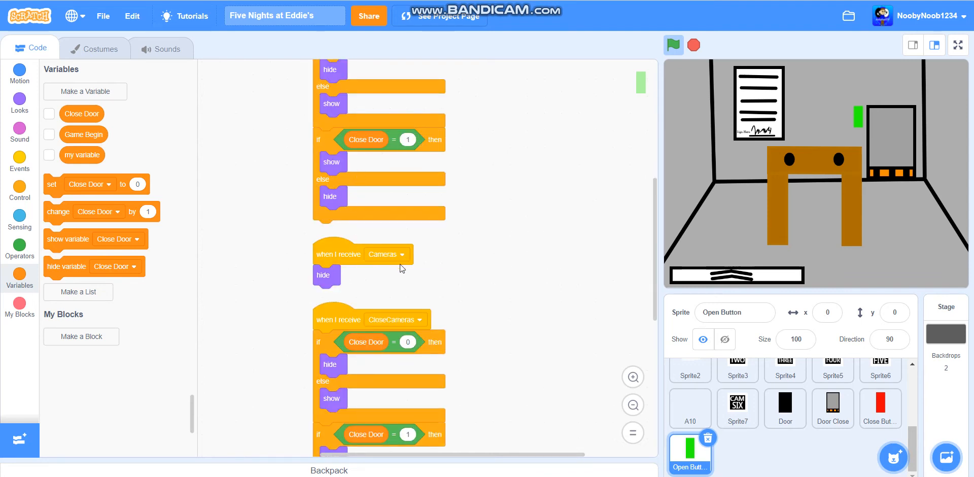
scroll("down", 3)
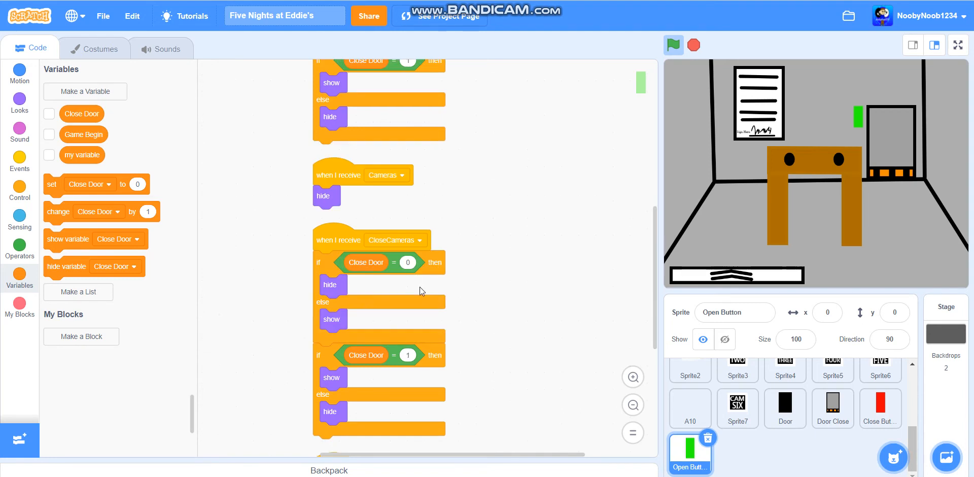
mouse_move(408, 261)
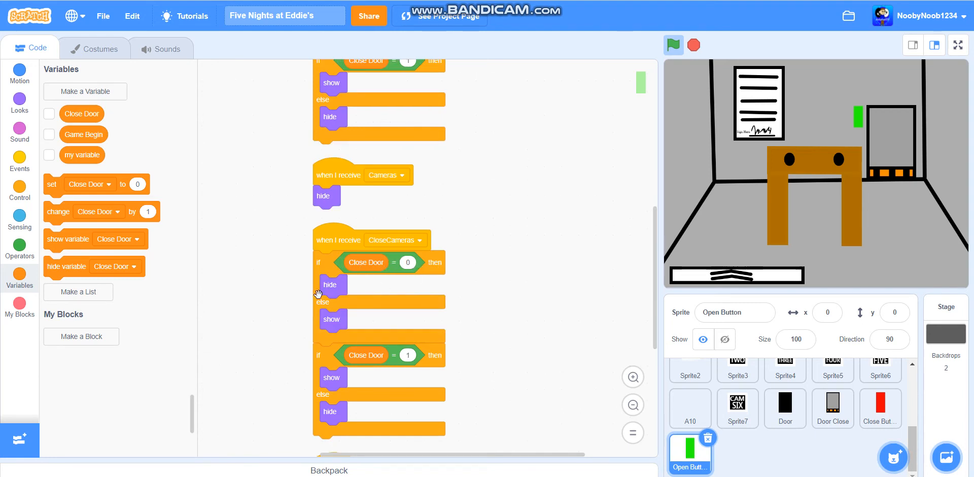
scroll("down", 3)
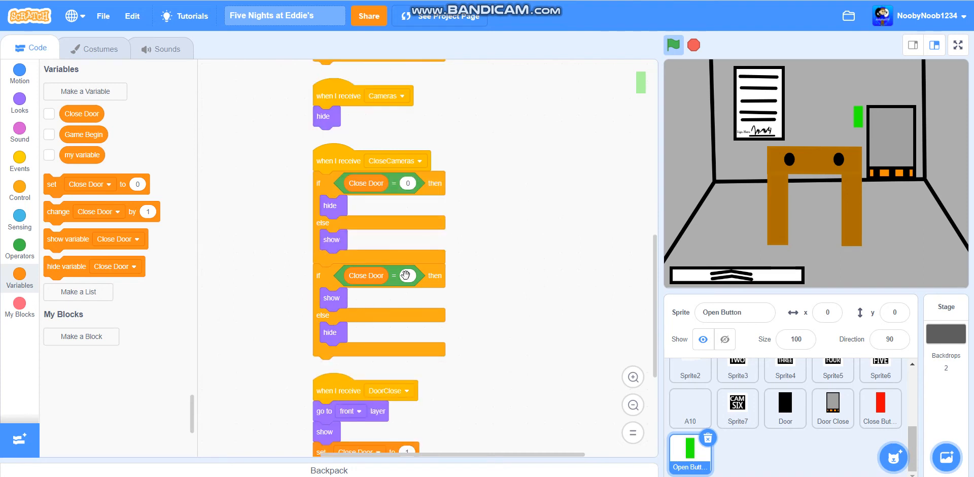
scroll("down", 3)
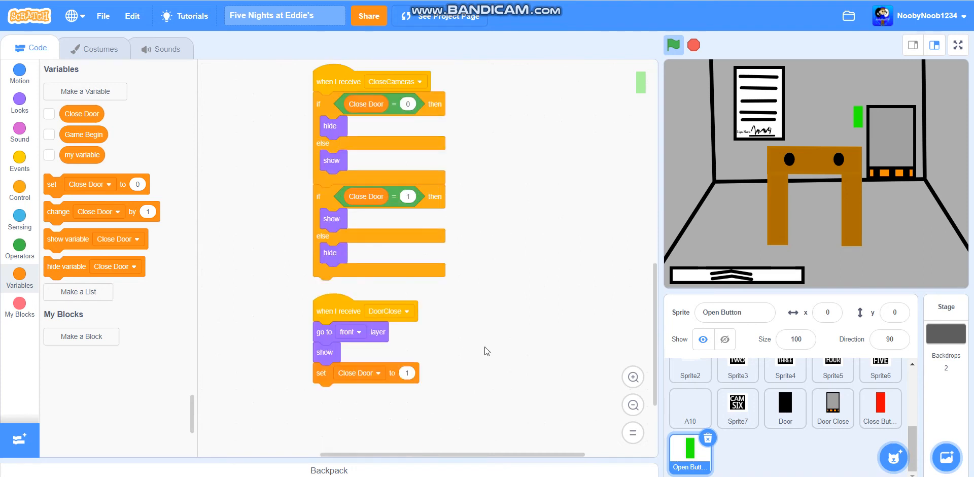
mouse_move(383, 357)
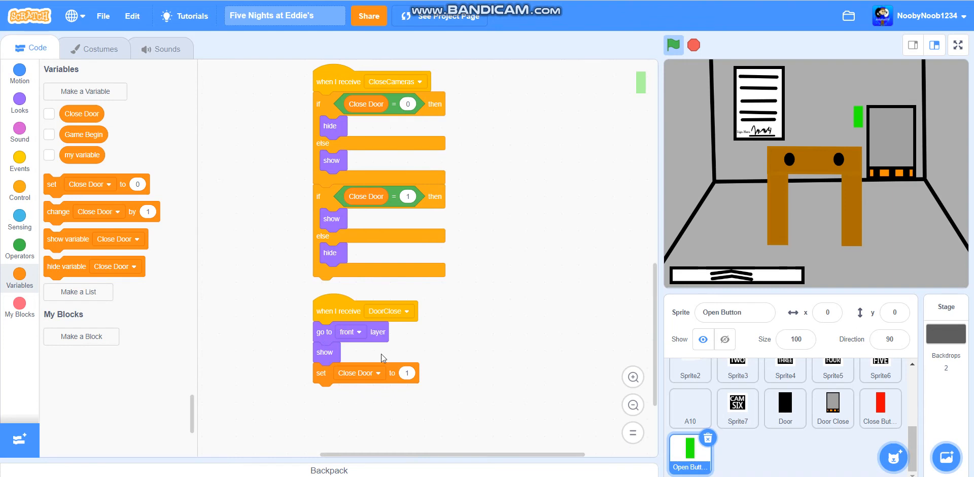
mouse_move(497, 354)
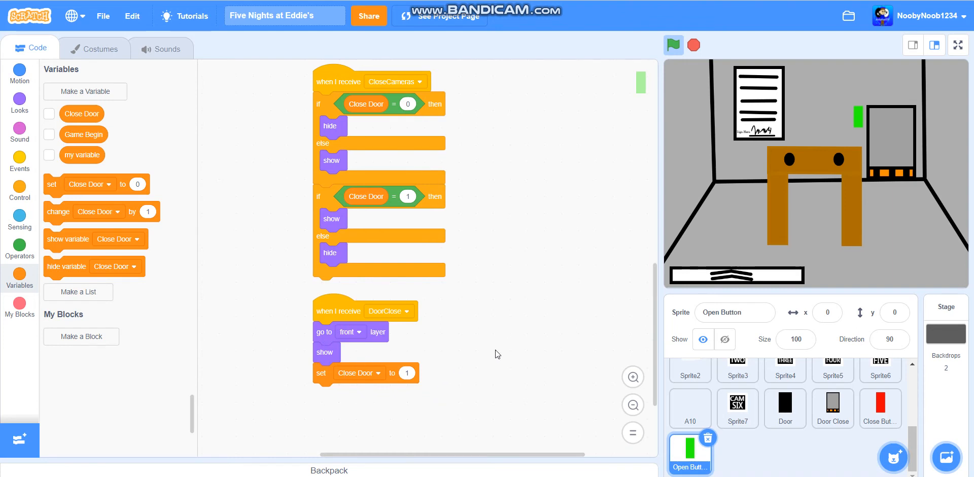
left_click(20, 158)
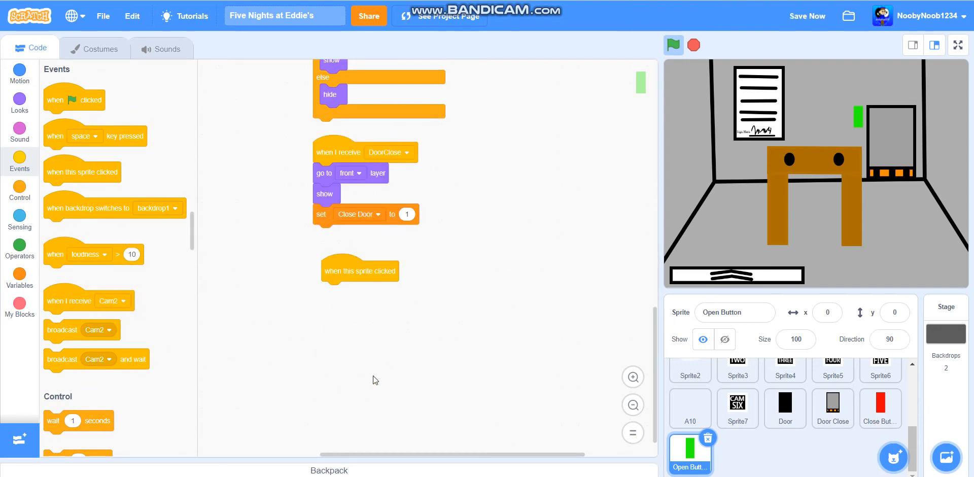
mouse_move(360, 312)
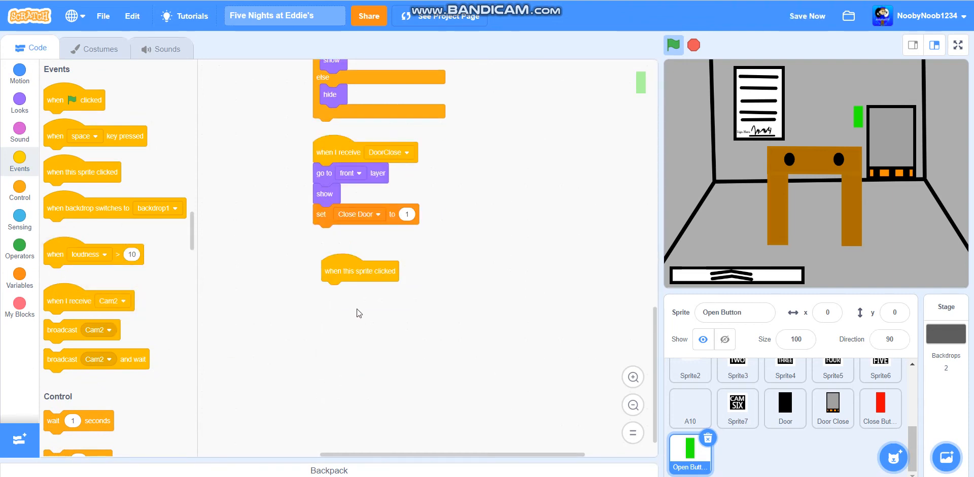
mouse_move(22, 239)
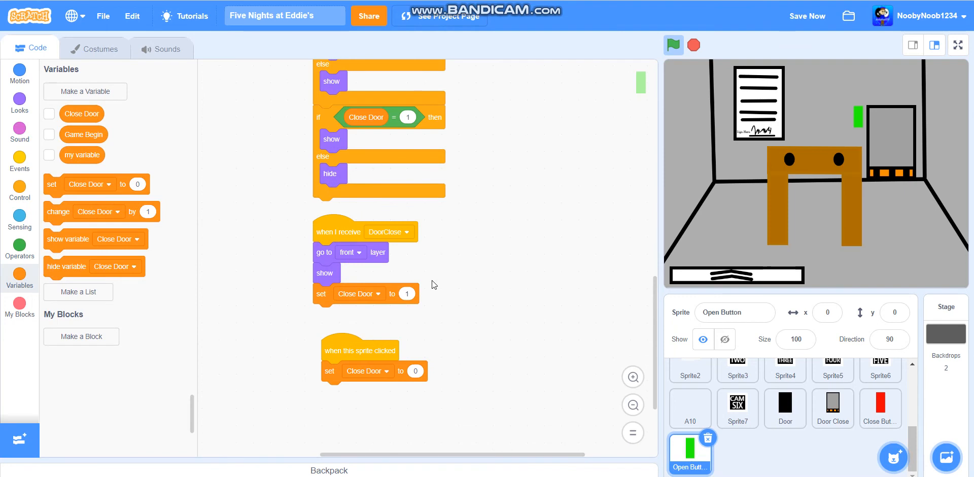
Broadcast a new DoorOpen message from the Open Button's click script and save.
left_click(20, 159)
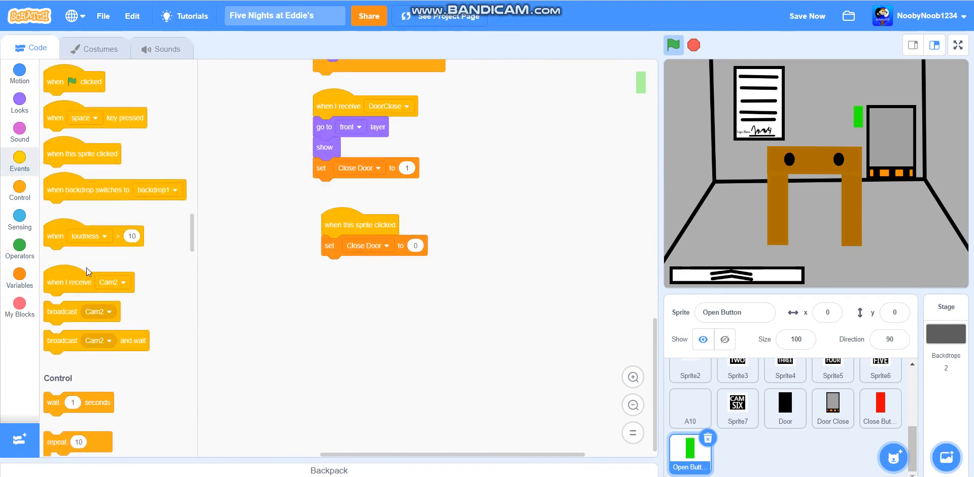
left_click(385, 266)
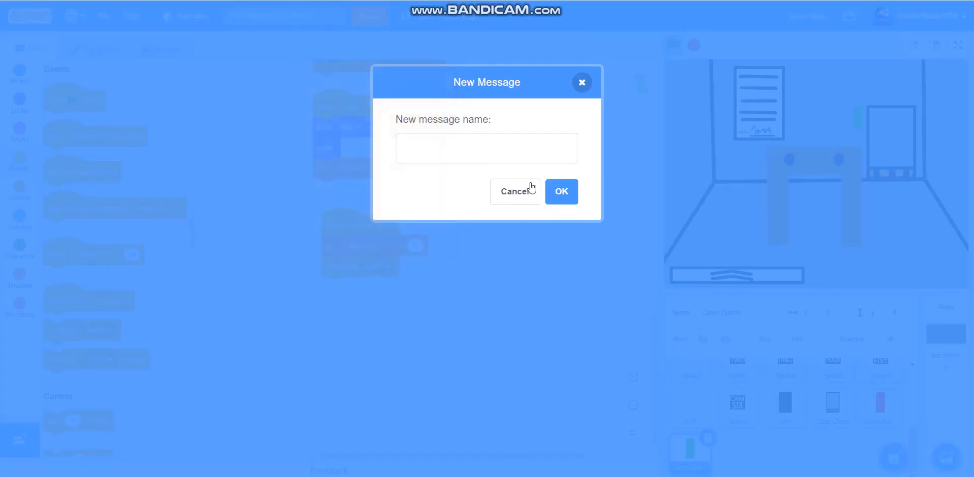
type("D")
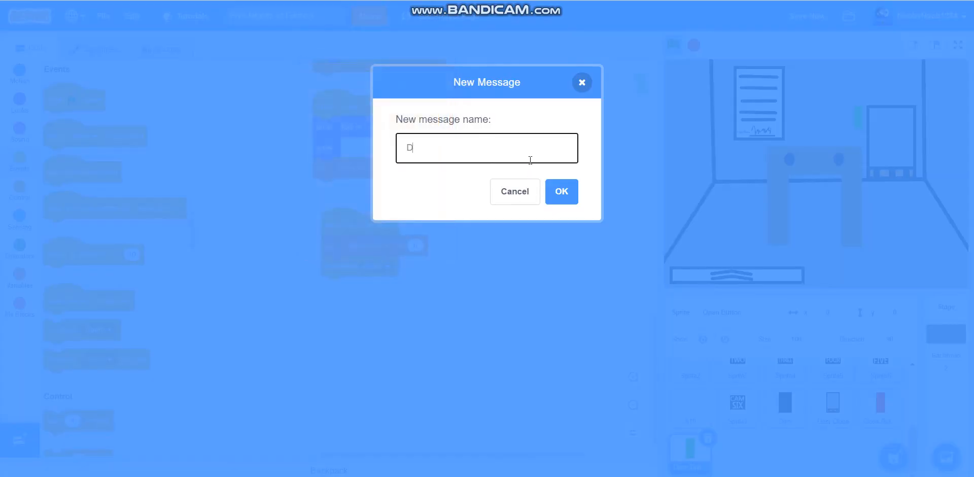
type("oorOpen")
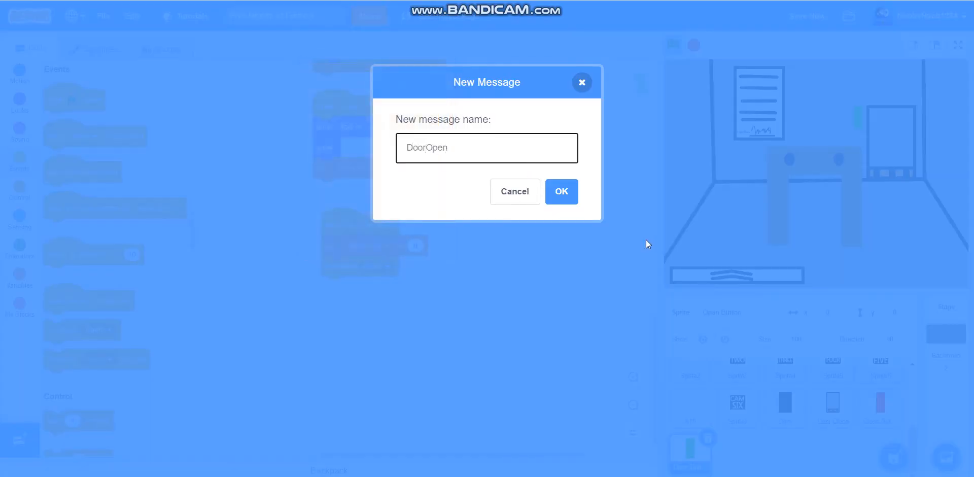
left_click(562, 192)
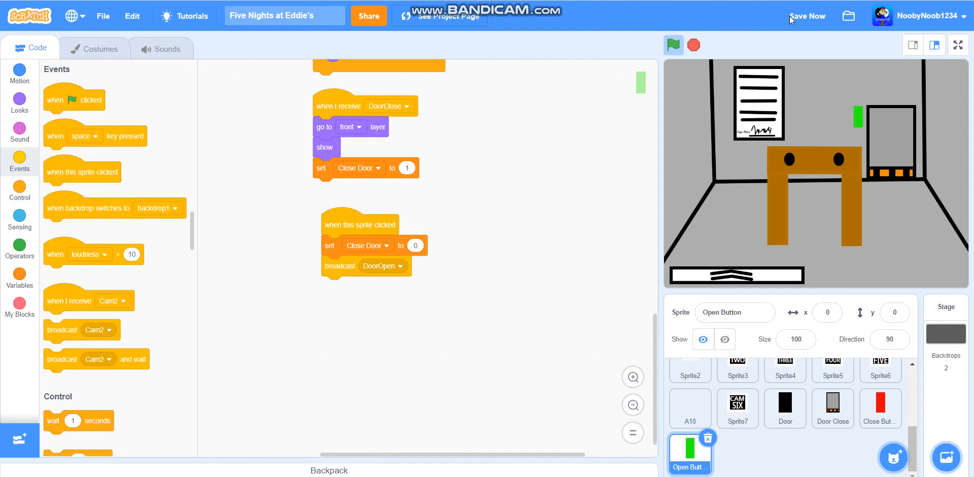
left_click(808, 15)
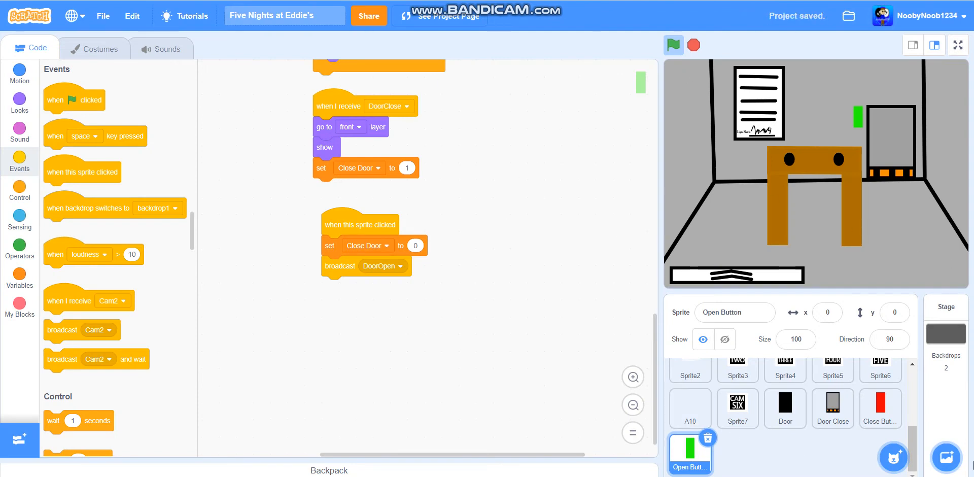
left_click(881, 408)
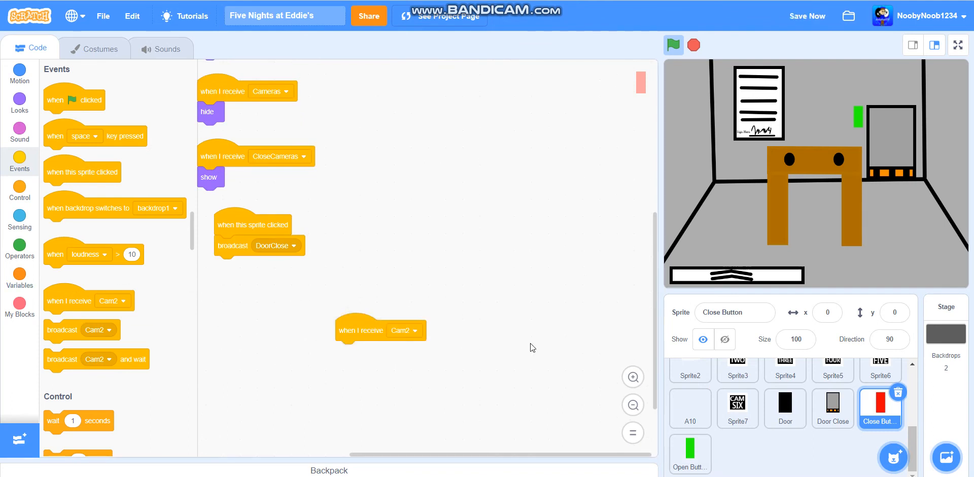
Add 'when I receive DoorOpen → go to front layer, show' to Close Button and run the game.
left_click(414, 329)
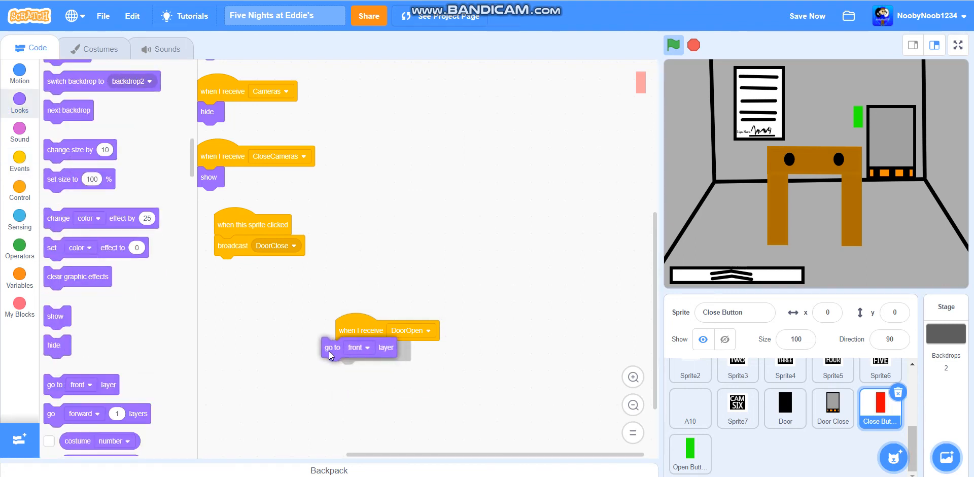
left_click_drag(55, 316, 347, 371)
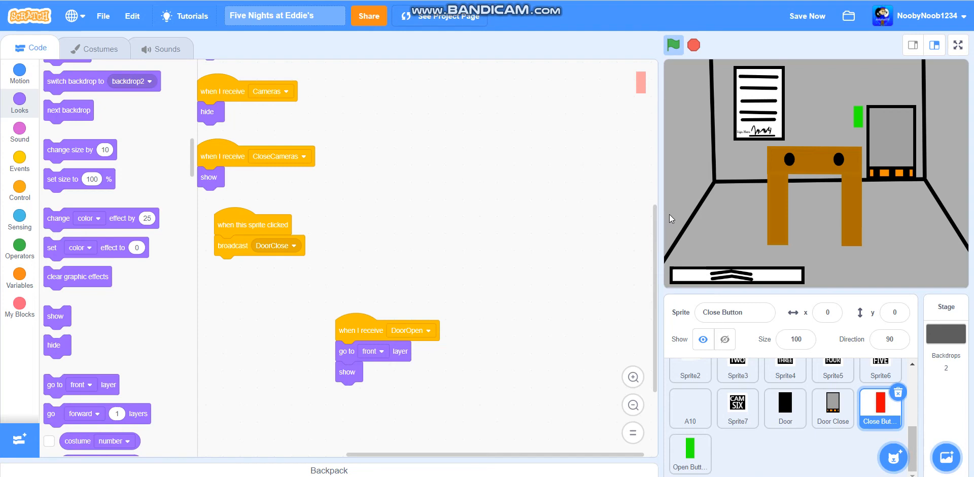
left_click(807, 15)
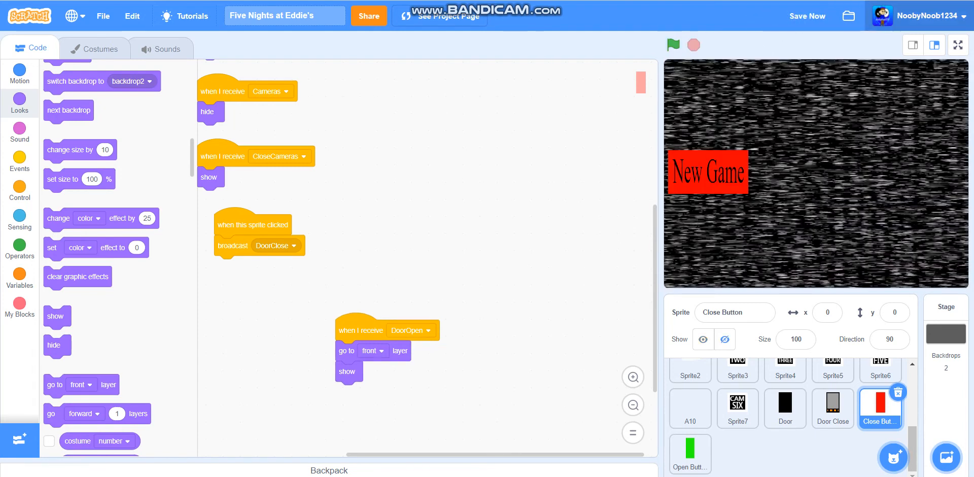
Give Door Close a 'when I receive DoorOpen' script starting with switch costume to costume5.
left_click(832, 407)
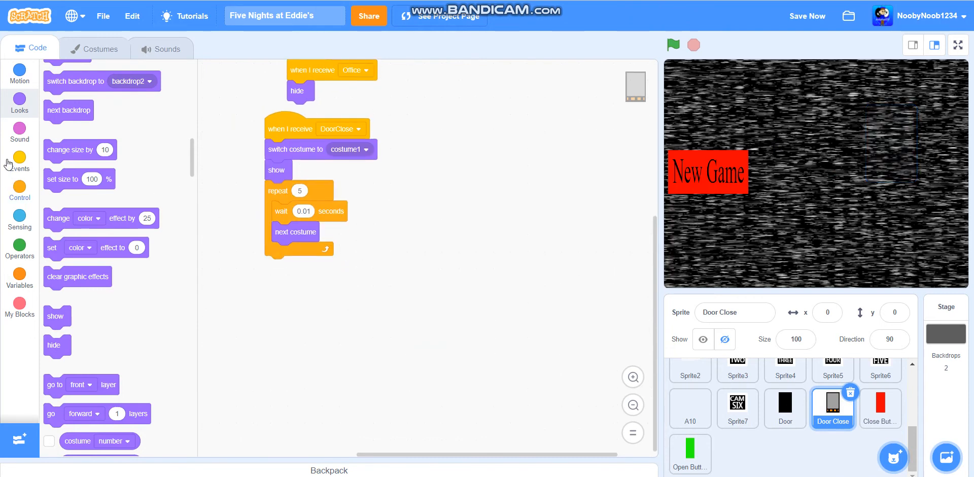
left_click(19, 158)
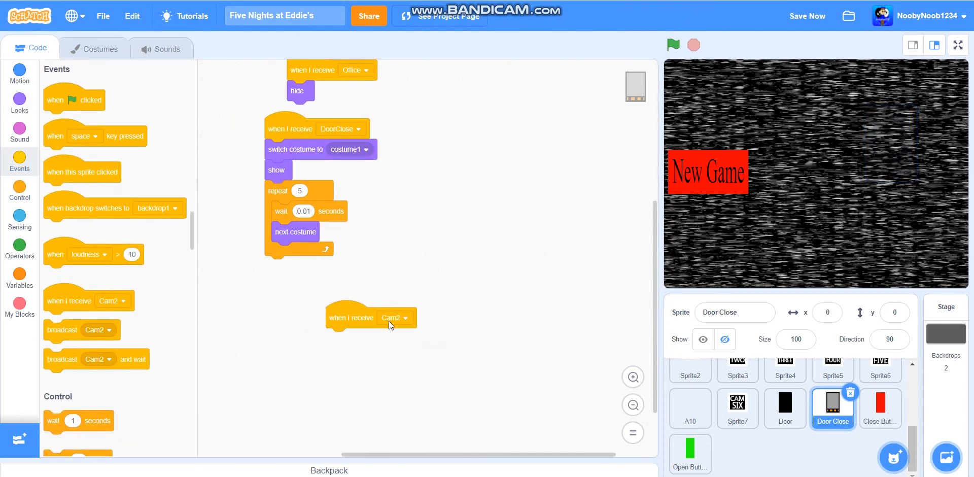
left_click(405, 317)
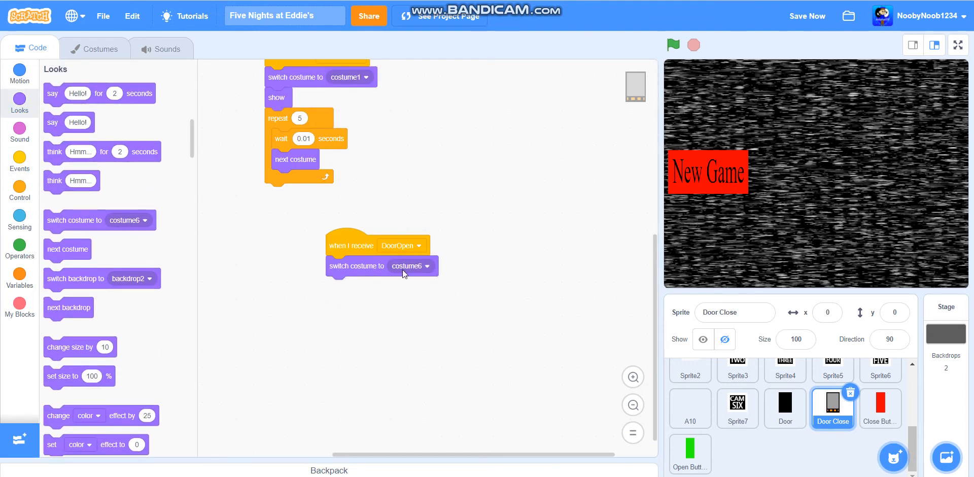
left_click(410, 266)
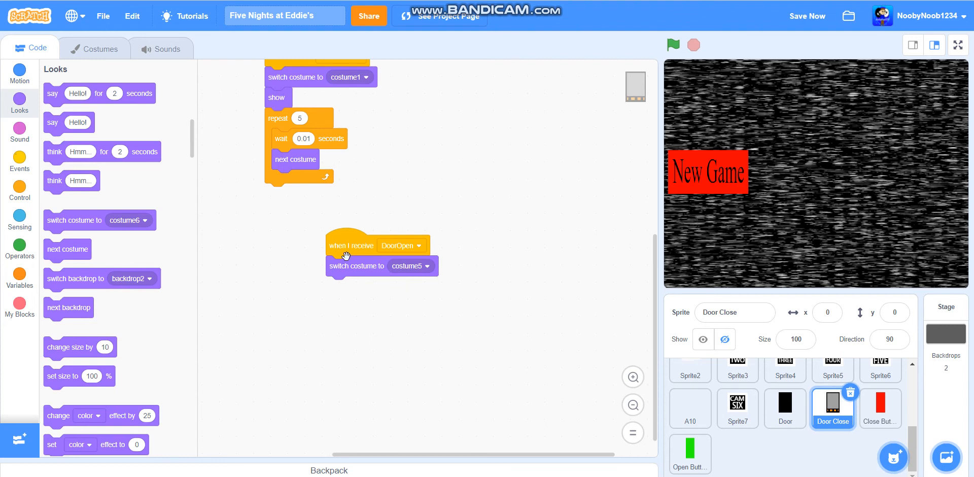
mouse_move(345, 263)
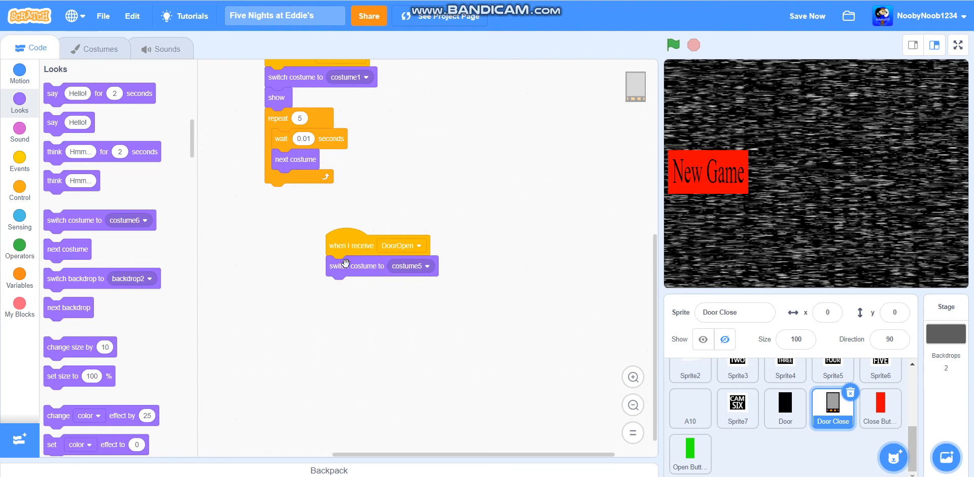
Insert wait 0.01 seconds between the costume switches stepping down to costume1.
left_click(19, 187)
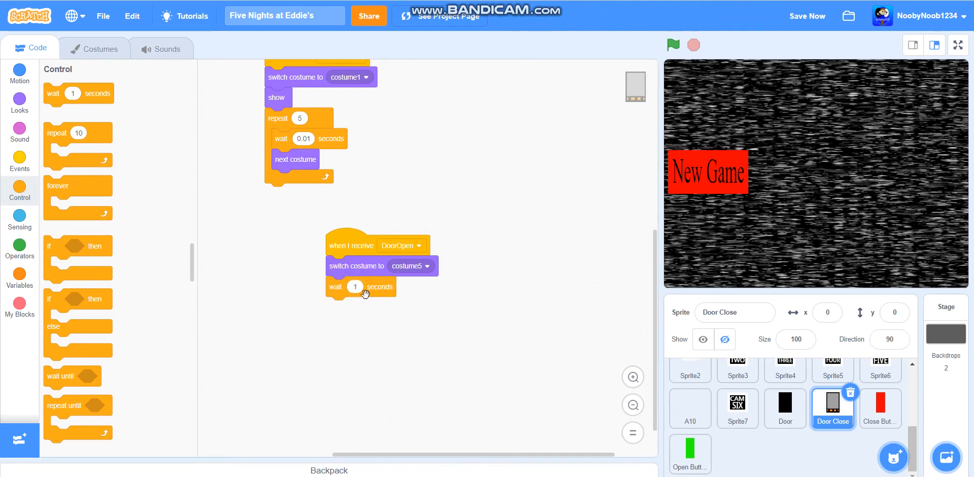
left_click(355, 286)
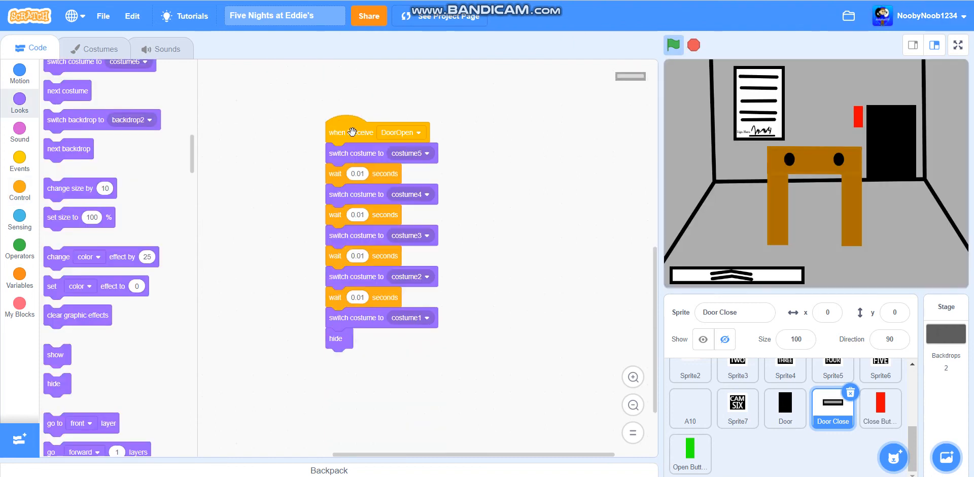
mouse_move(383, 190)
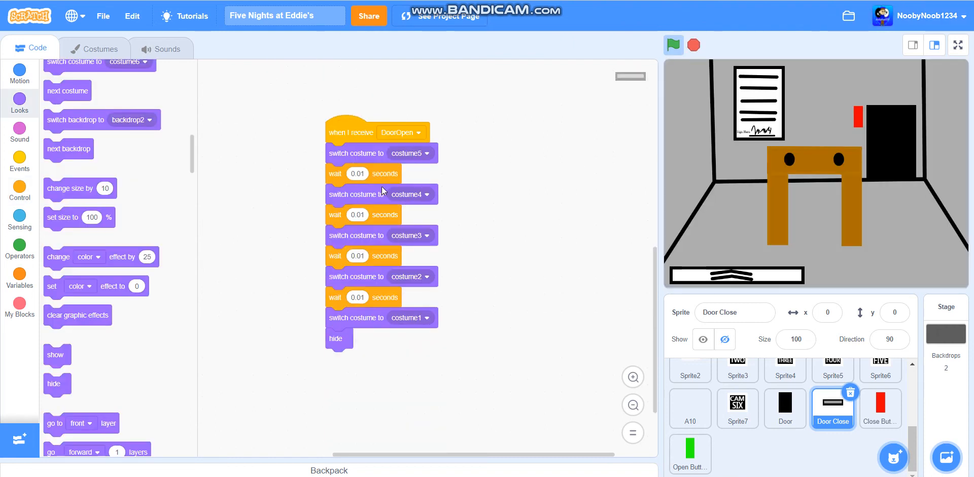
mouse_move(327, 168)
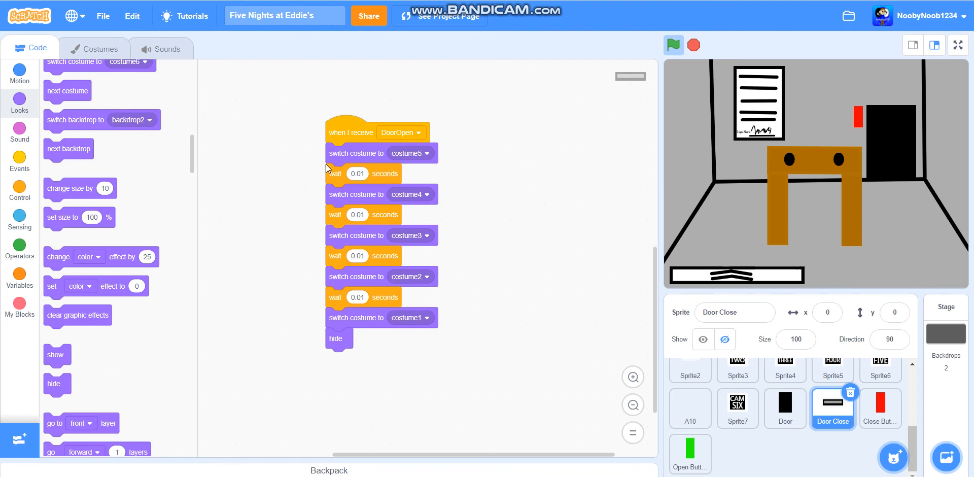
mouse_move(364, 186)
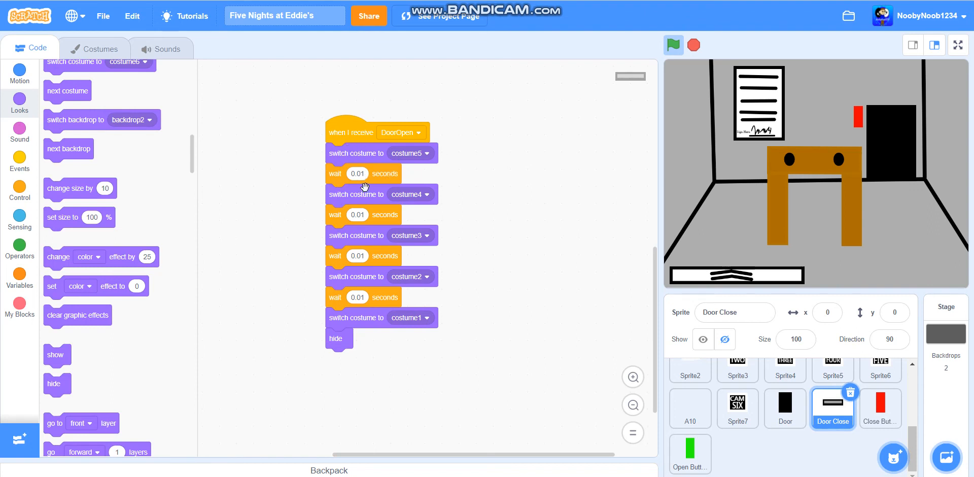
mouse_move(639, 348)
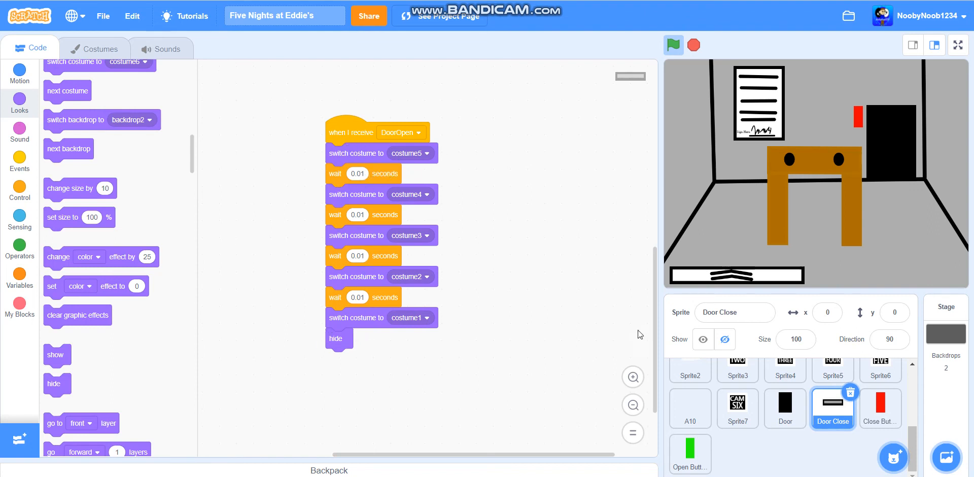
left_click(958, 45)
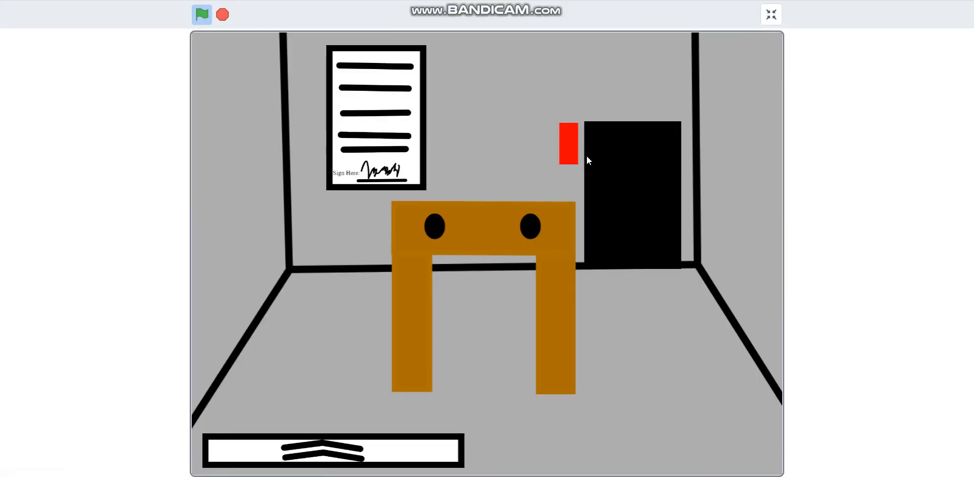
mouse_move(568, 150)
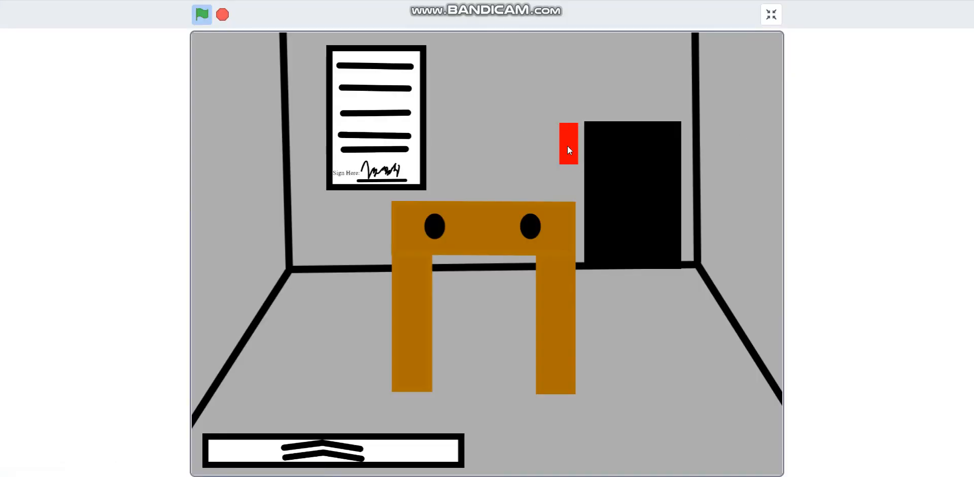
left_click(568, 144)
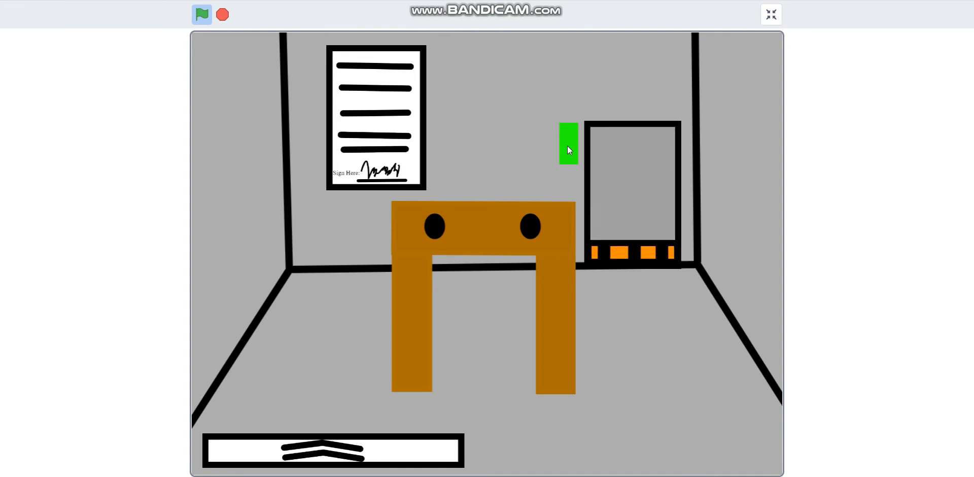
left_click(568, 146)
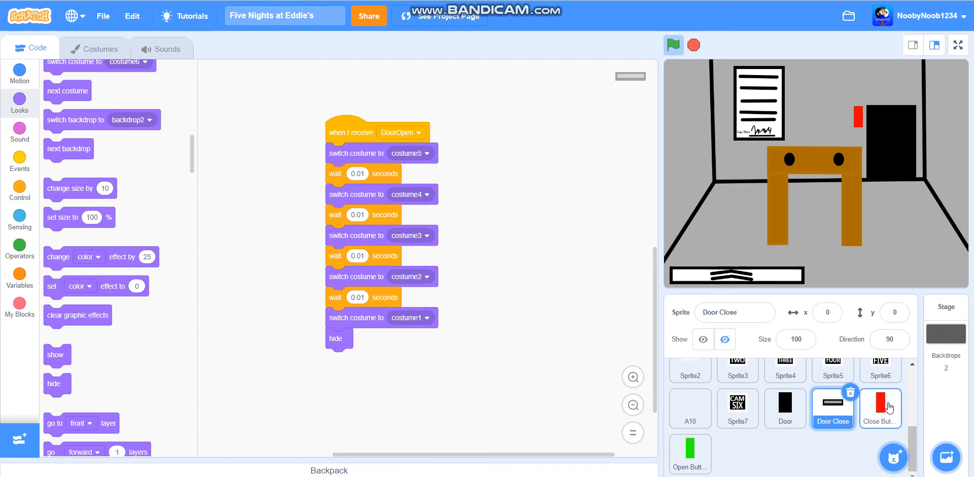
In A10's 'when I receive Moniter' script, add go to front layer right after show.
left_click(881, 408)
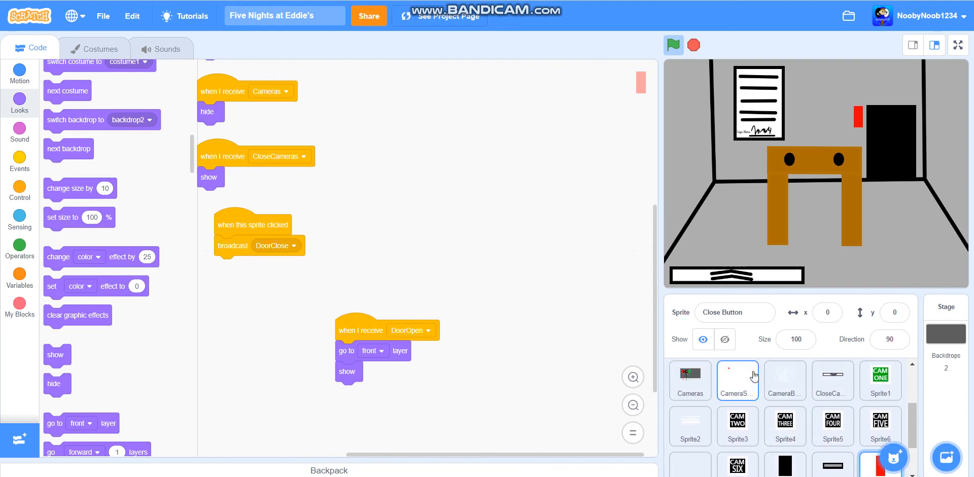
left_click(785, 379)
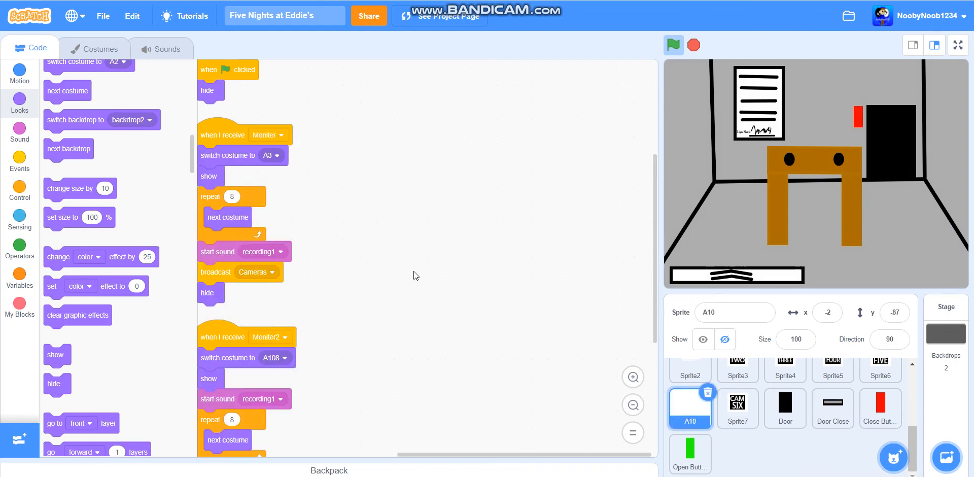
scroll("down", 3)
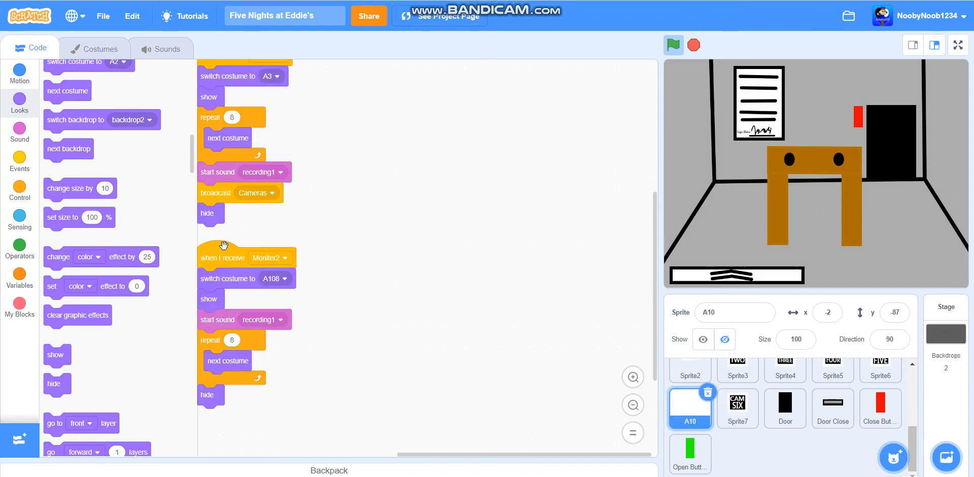
scroll("down", 3)
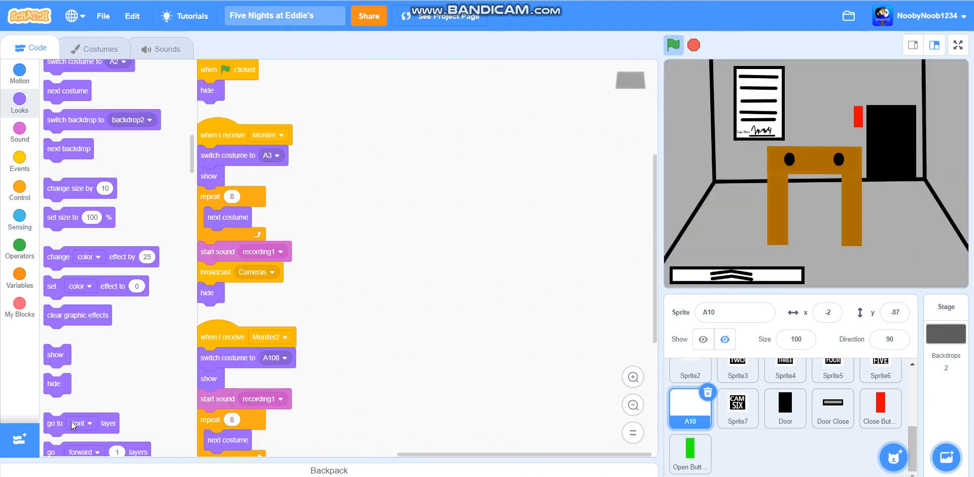
left_click_drag(55, 423, 223, 191)
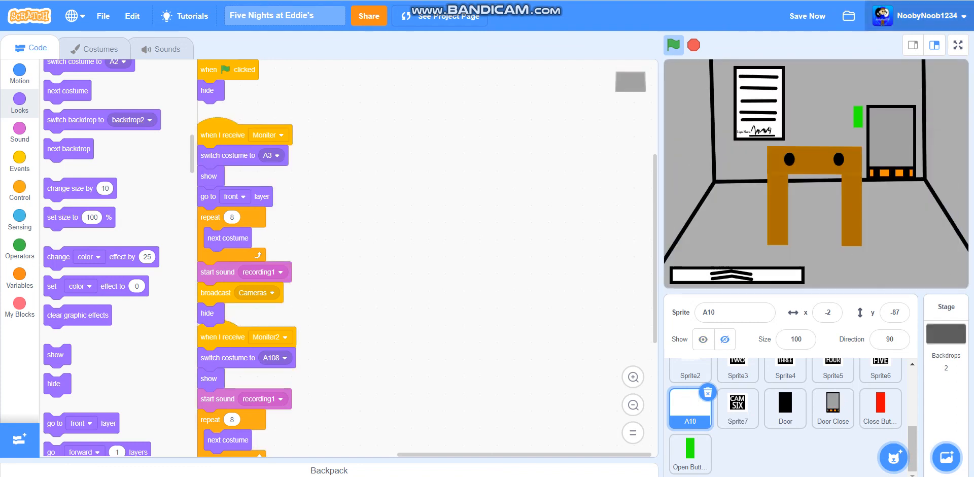
Return to Door Close's scripts and test the door with its Clang sound on the full-size stage.
left_click(832, 408)
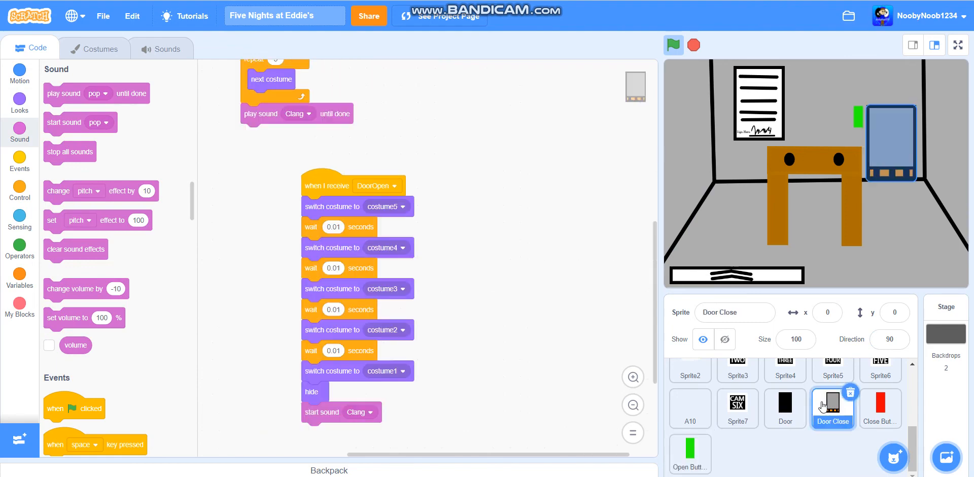
left_click(958, 45)
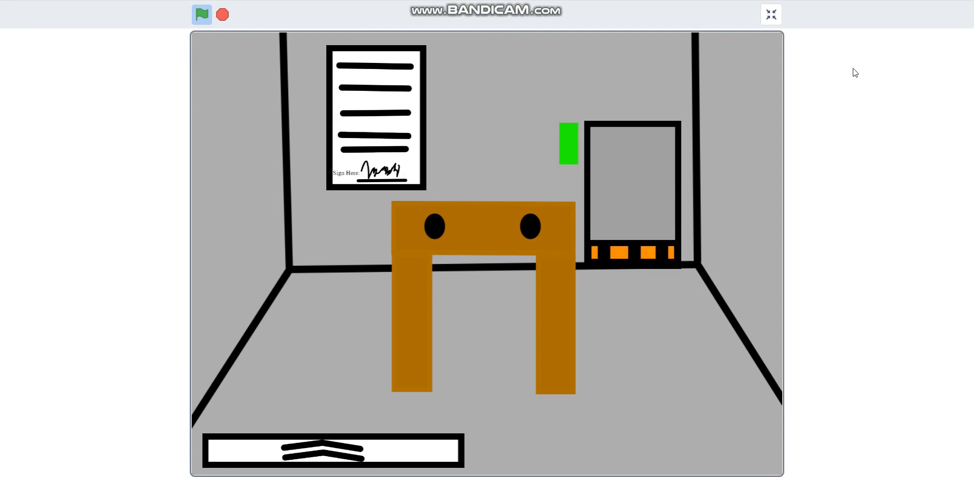
left_click(771, 14)
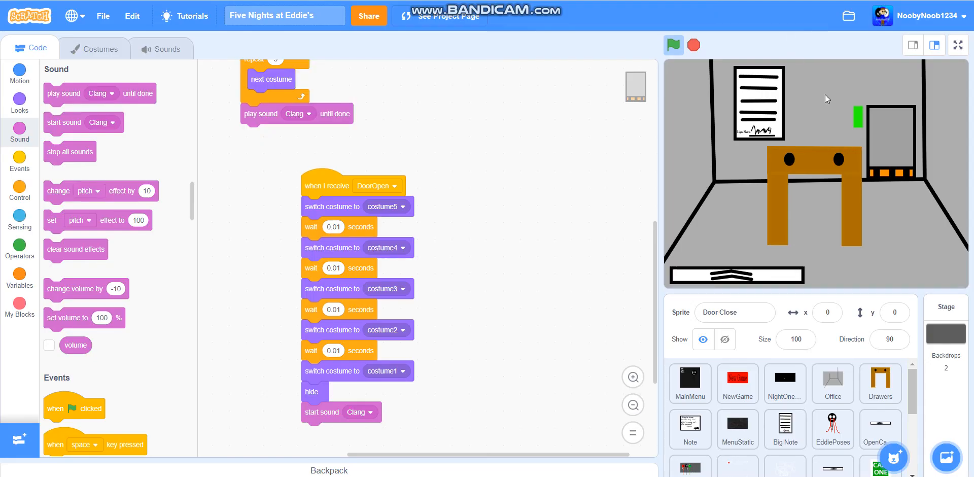
mouse_move(824, 142)
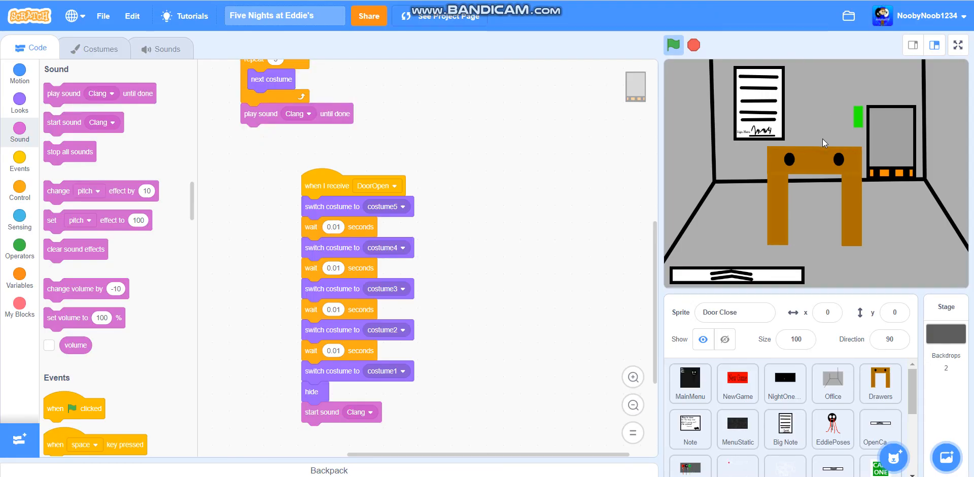
mouse_move(809, 133)
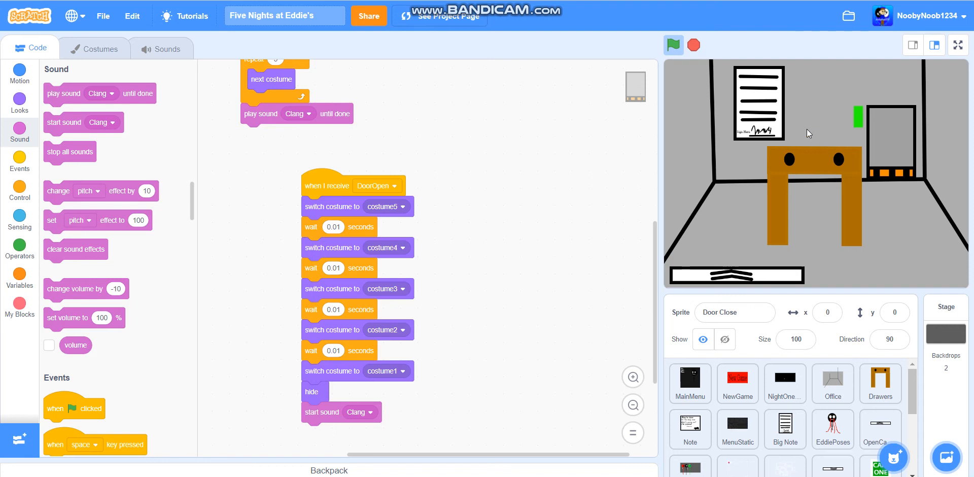